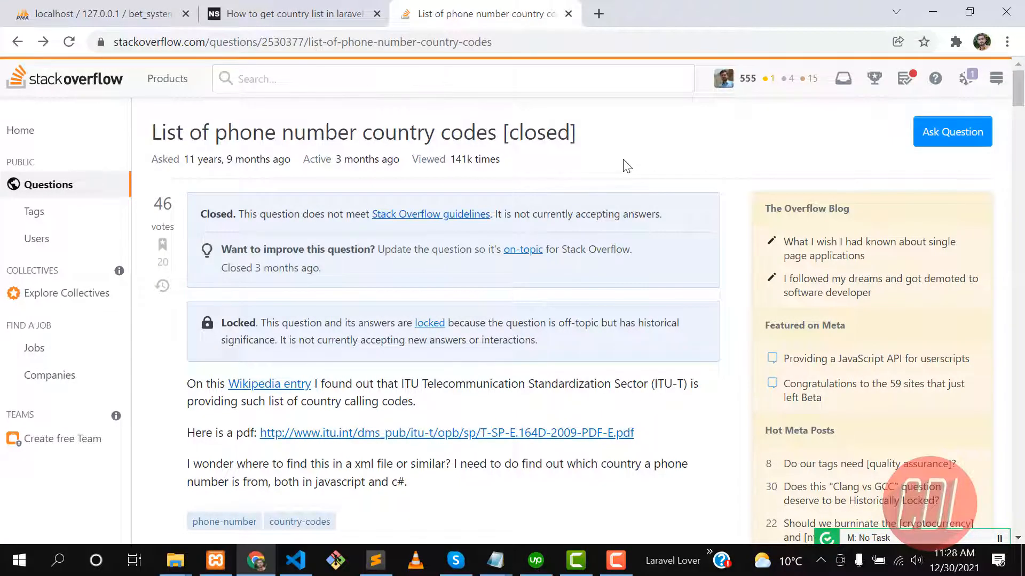
mouse_move(368, 145)
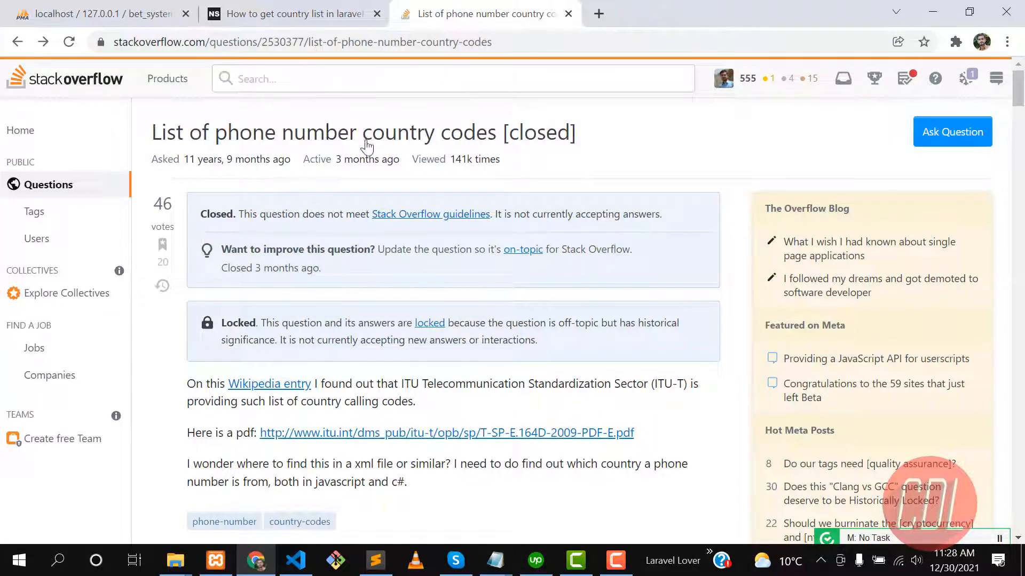
mouse_move(594, 160)
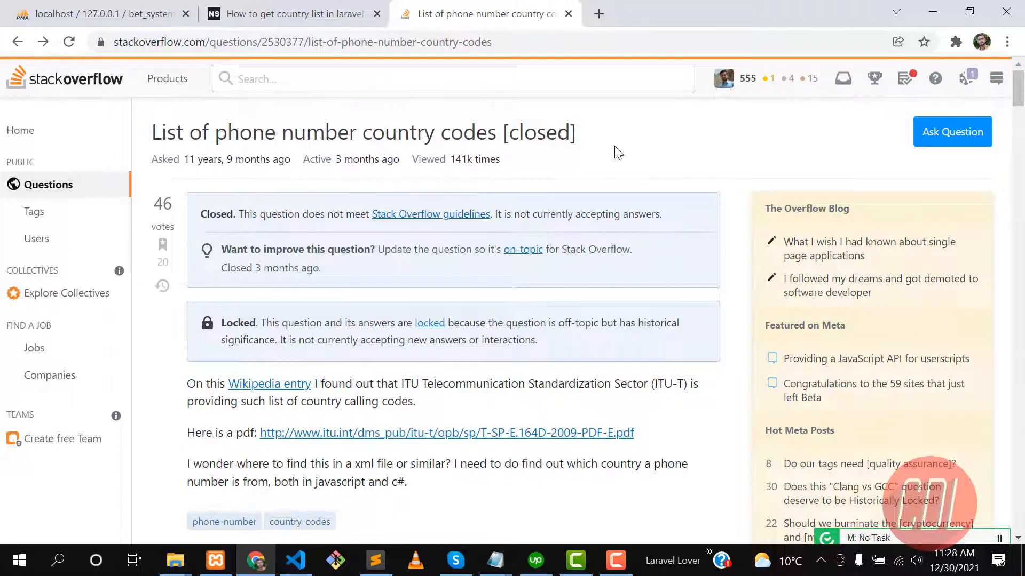
mouse_move(637, 138)
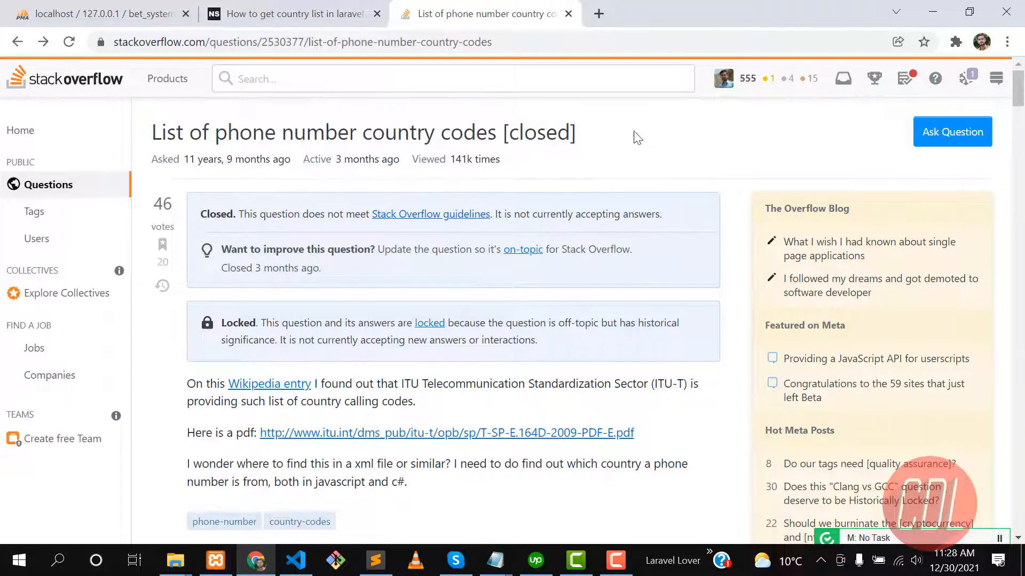
mouse_move(621, 157)
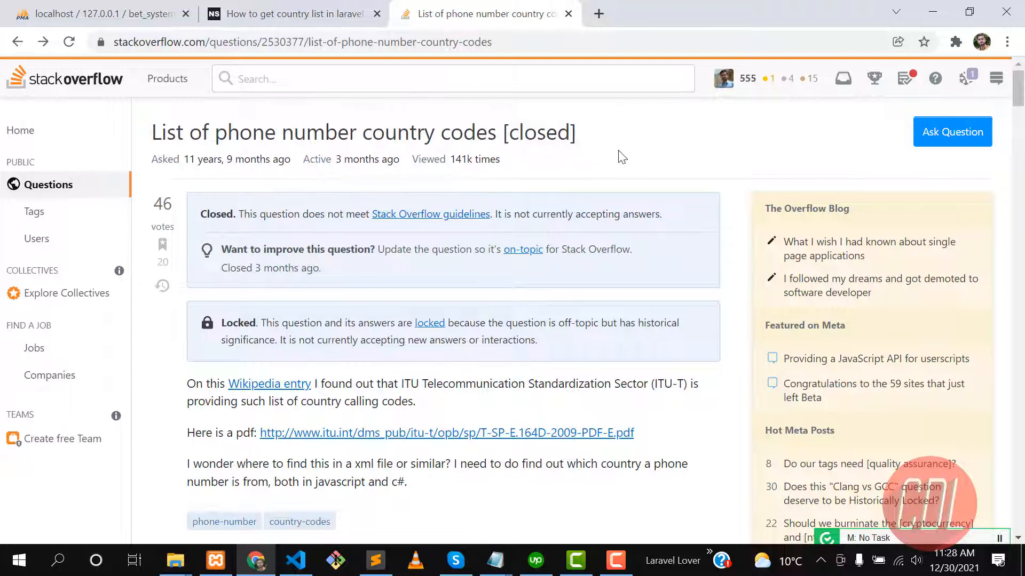
mouse_move(574, 194)
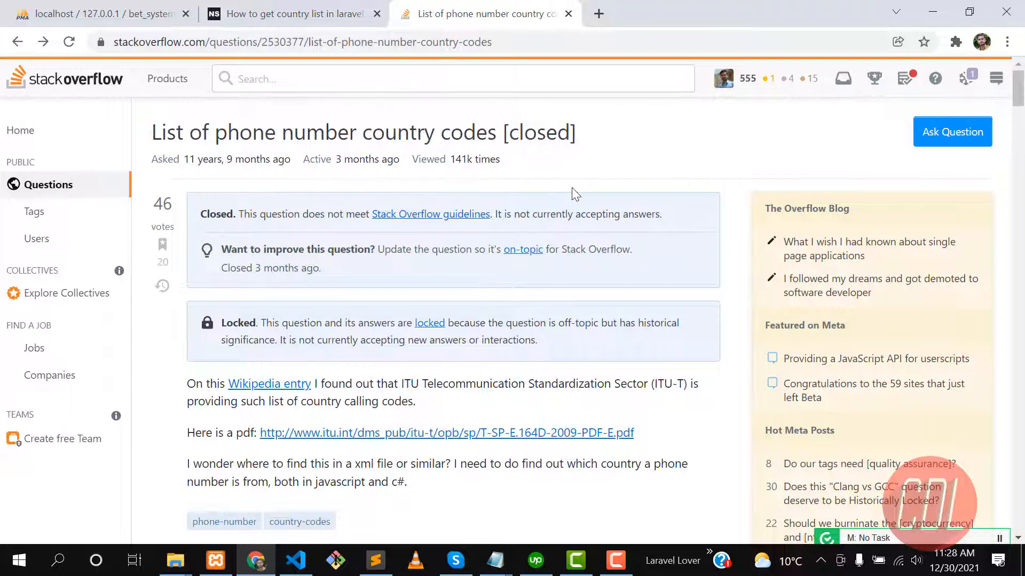
mouse_move(255, 173)
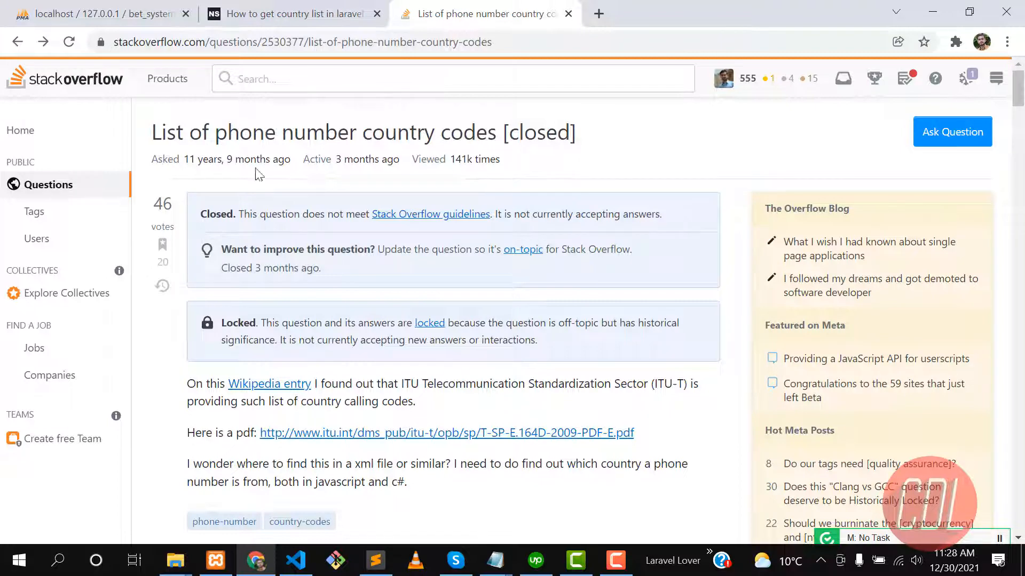
mouse_move(608, 153)
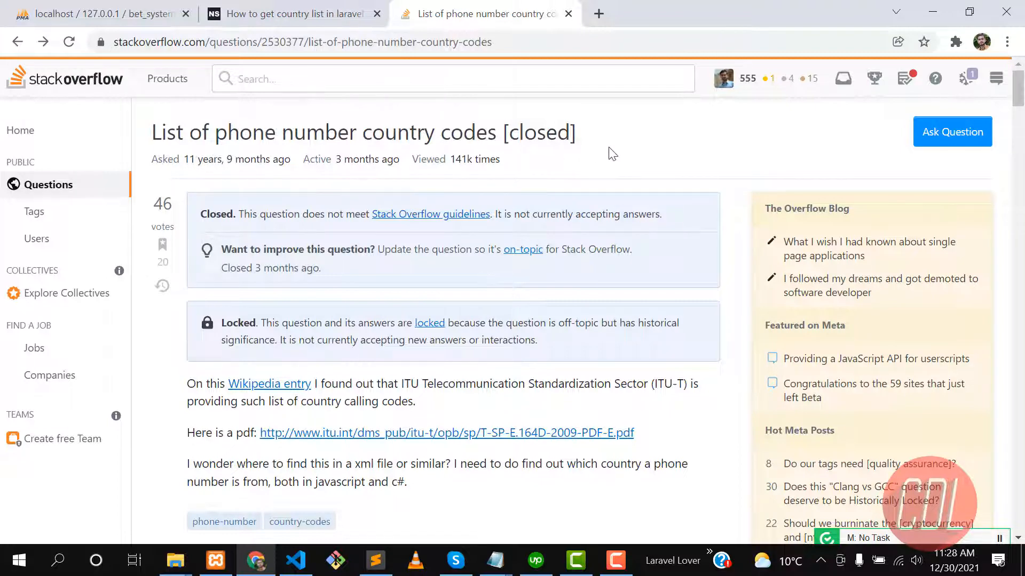
Scroll to the top answer's JSON country code list and clear the selection
scroll("down", 3)
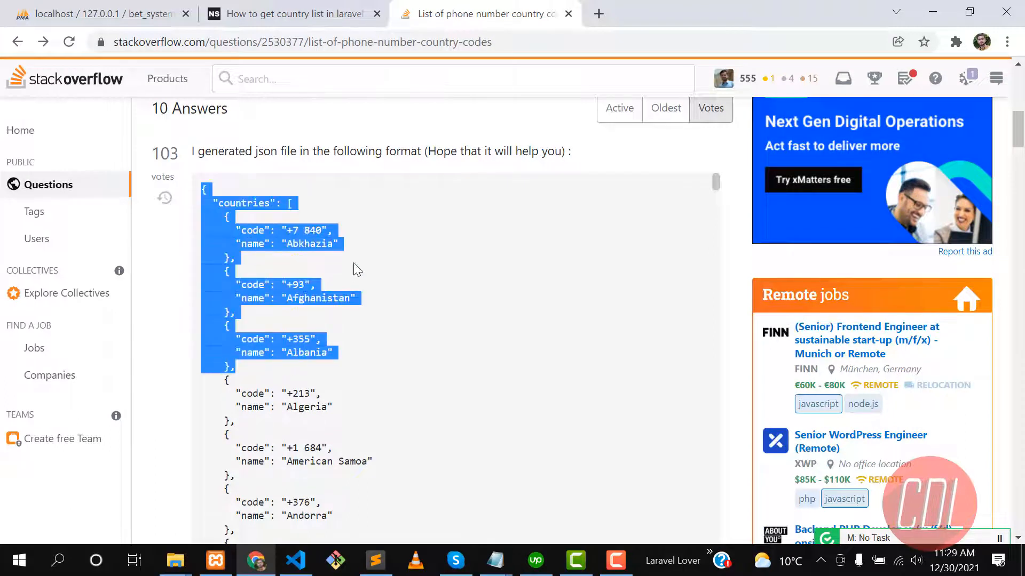
left_click(358, 254)
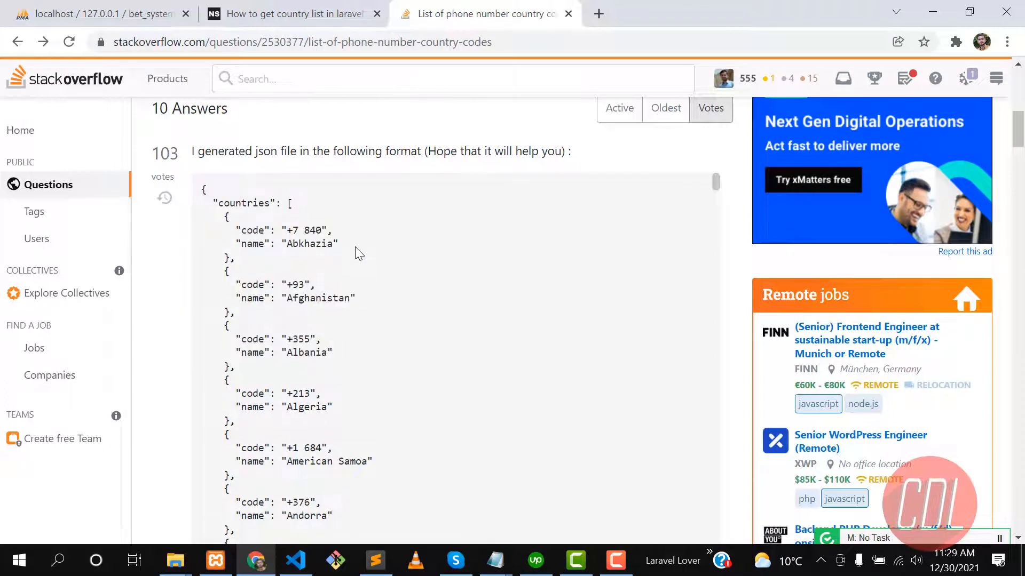
mouse_move(431, 221)
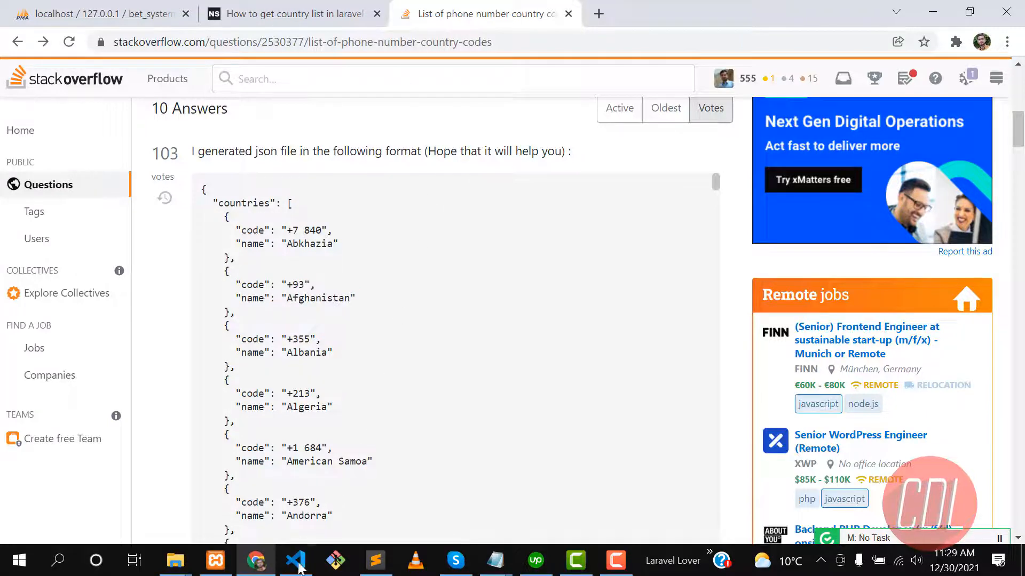
In the VS Code terminal, run php artisan make:model Country -m
left_click(295, 560)
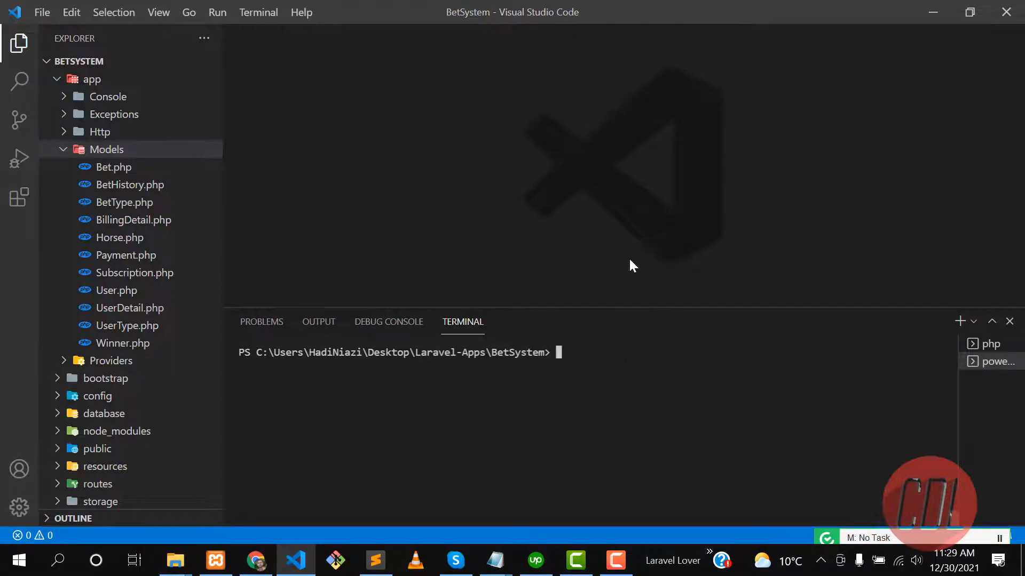
key("alt+tab")
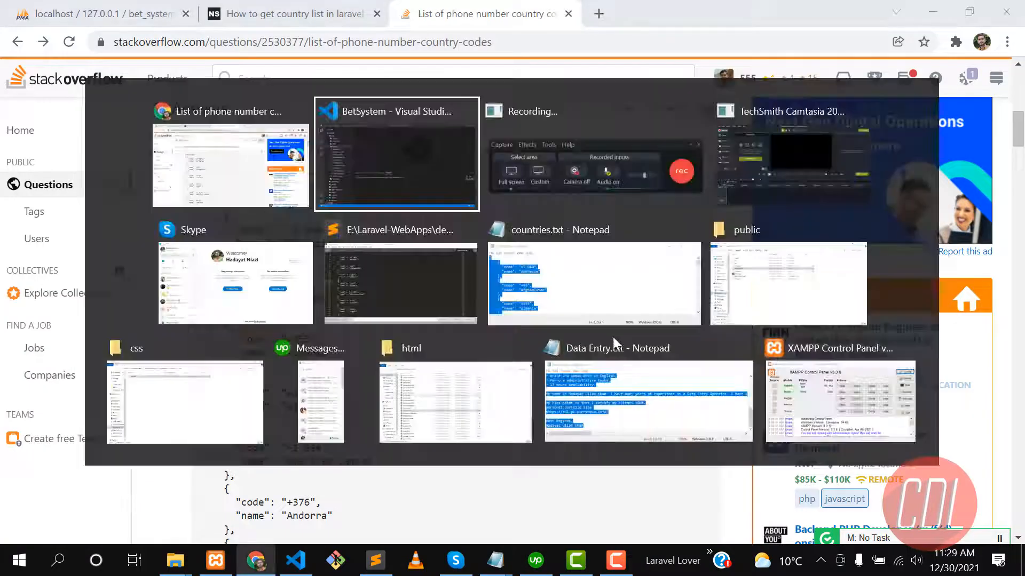
left_click(396, 154)
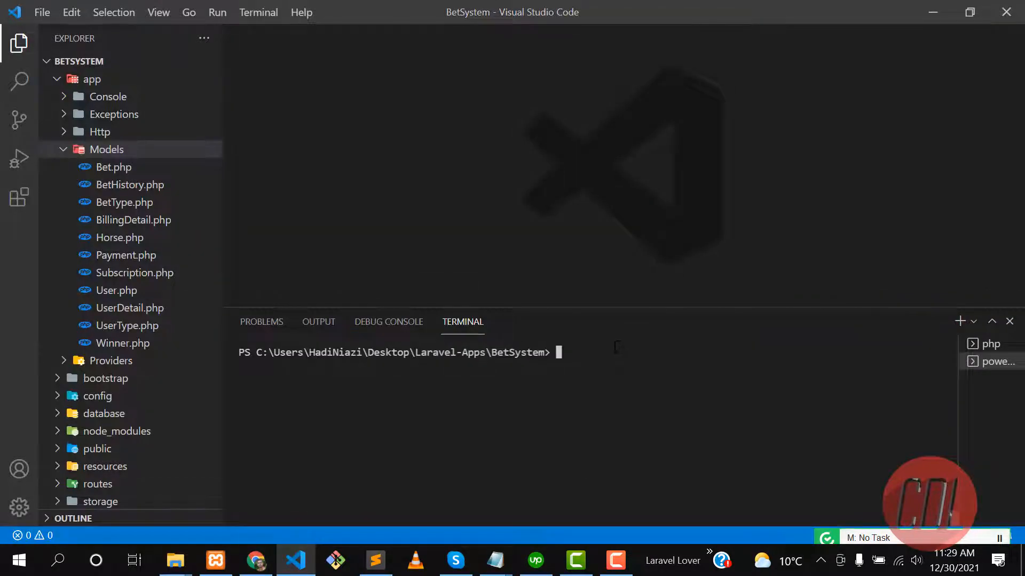
type("p")
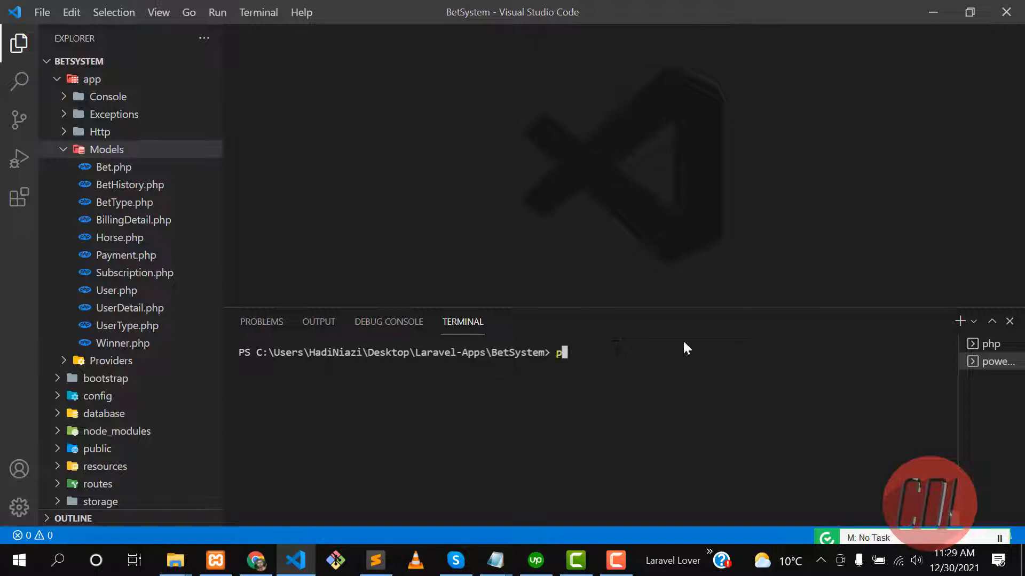
type("php arti")
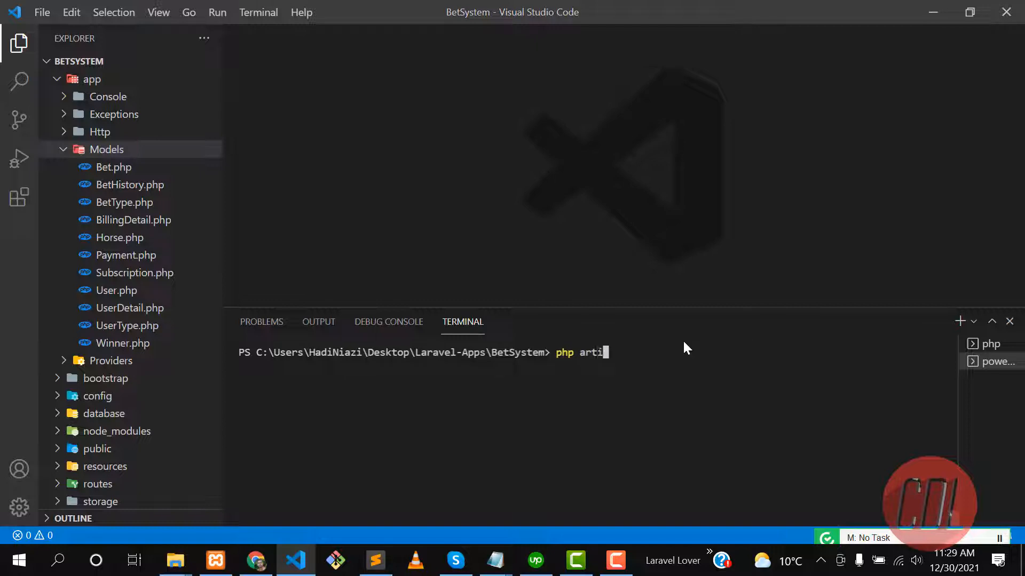
type("san")
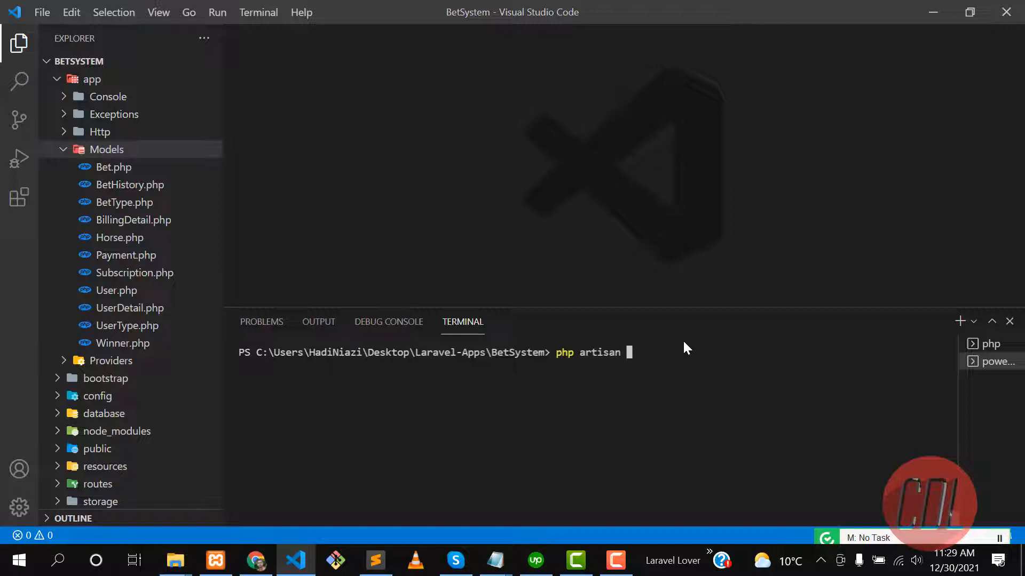
type("make")
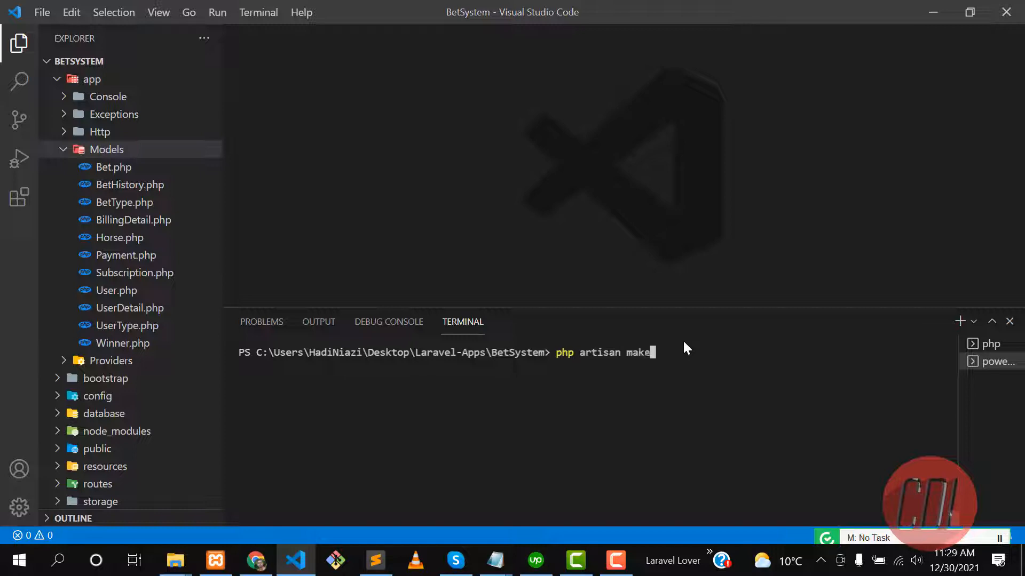
type(":")
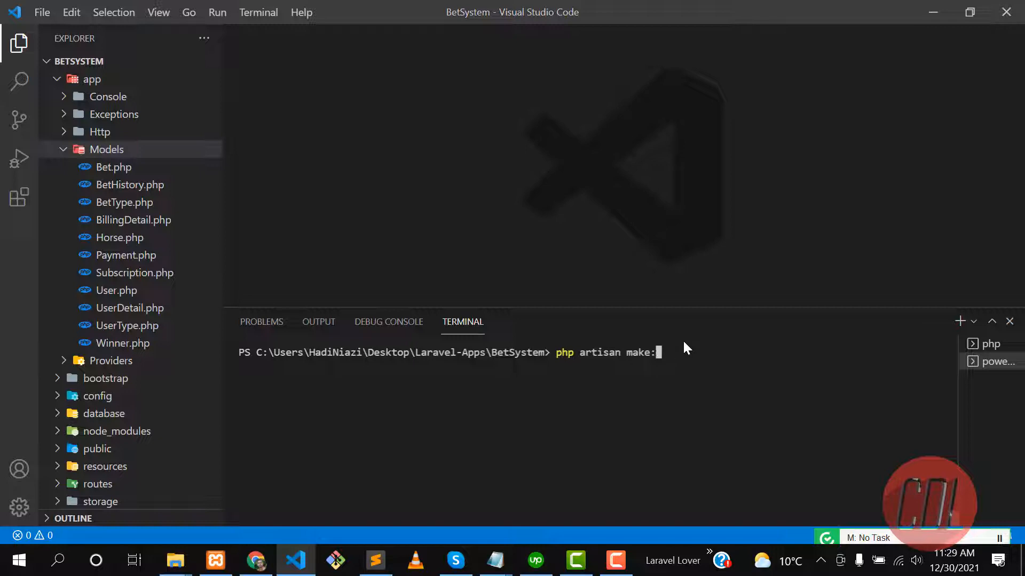
type("model C")
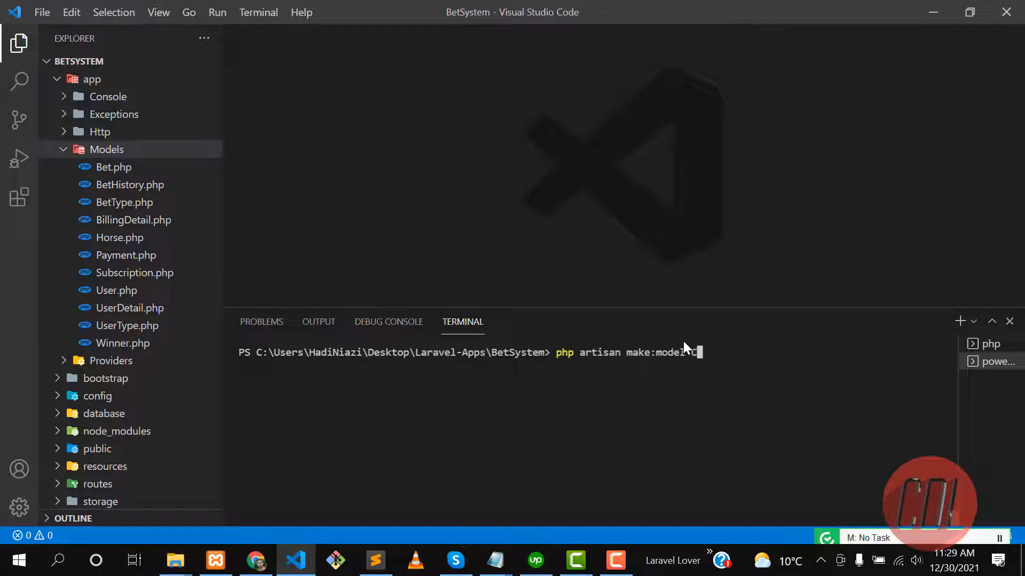
type("Country -m")
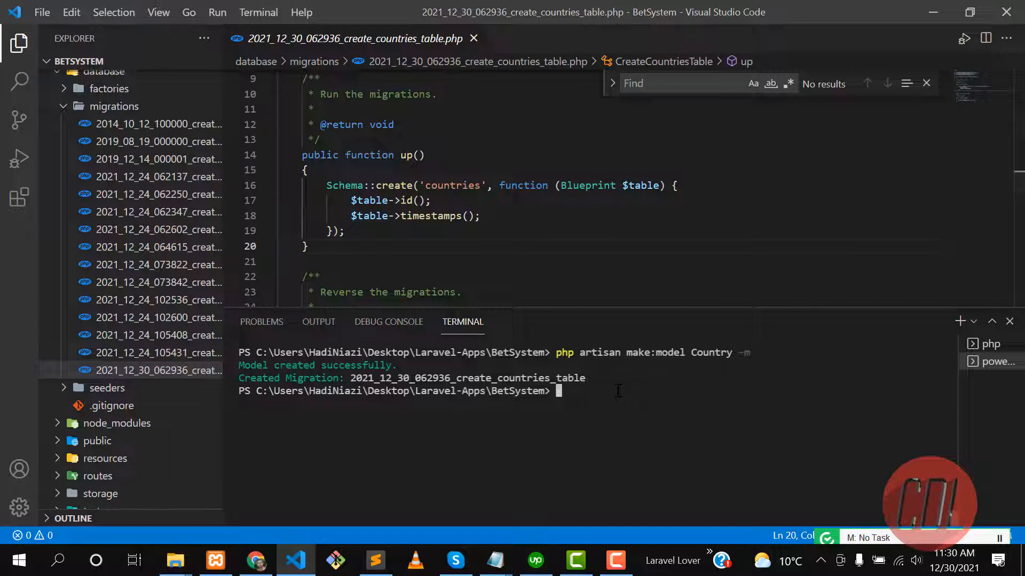
Run php artisan migrate in the terminal, then switch windows
type("php artisan m")
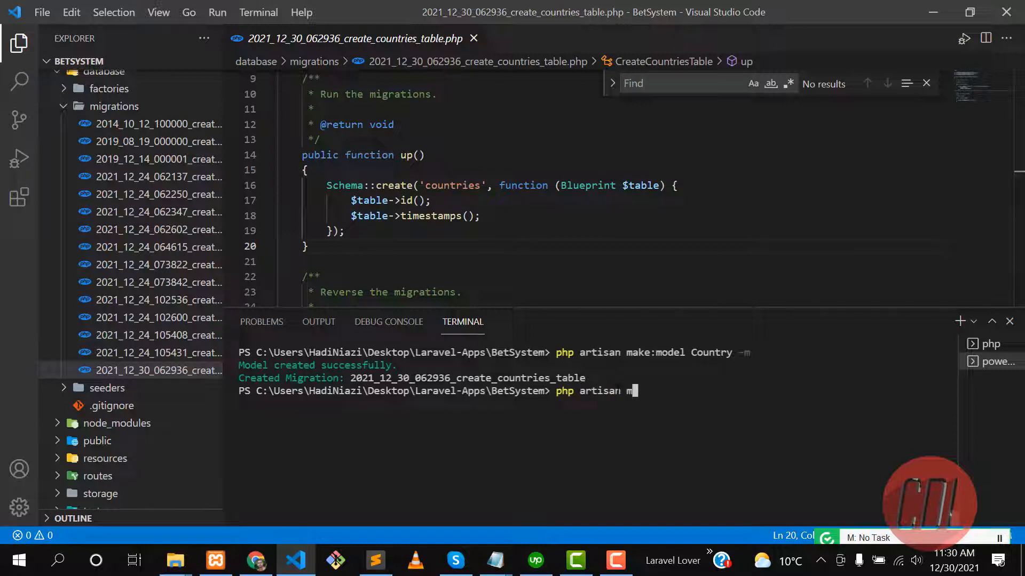
type("i")
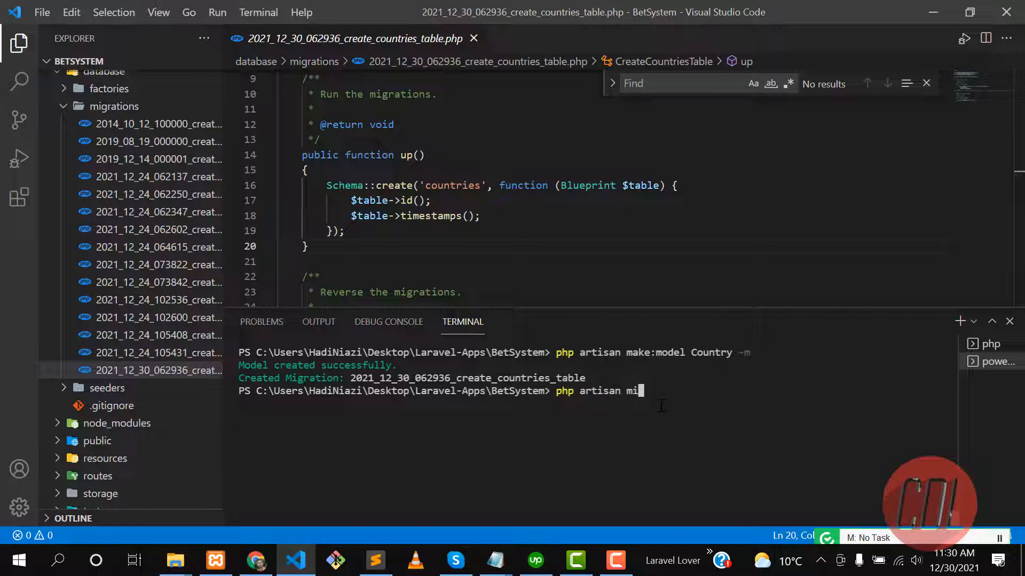
key("enter")
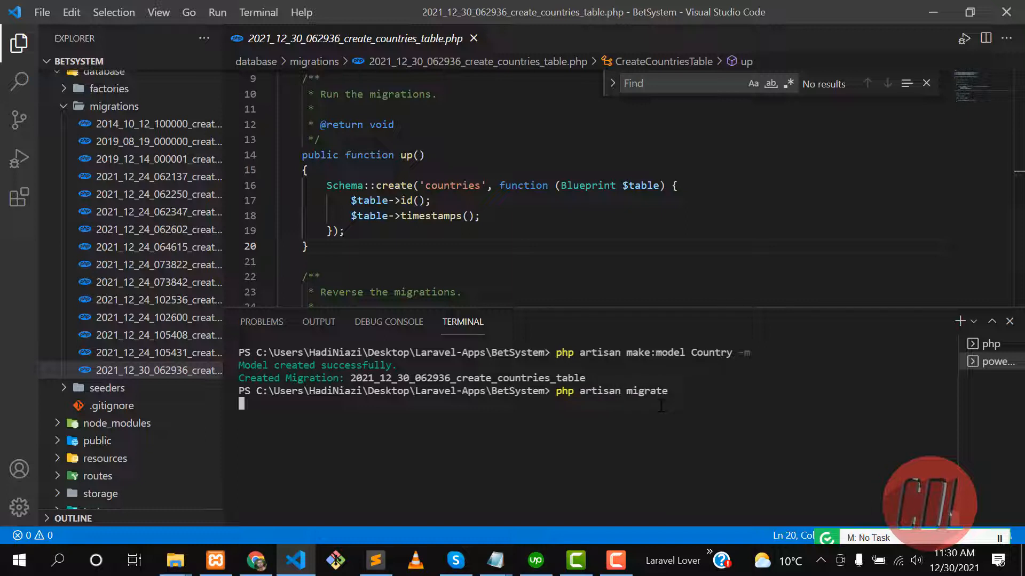
key("alt+tab")
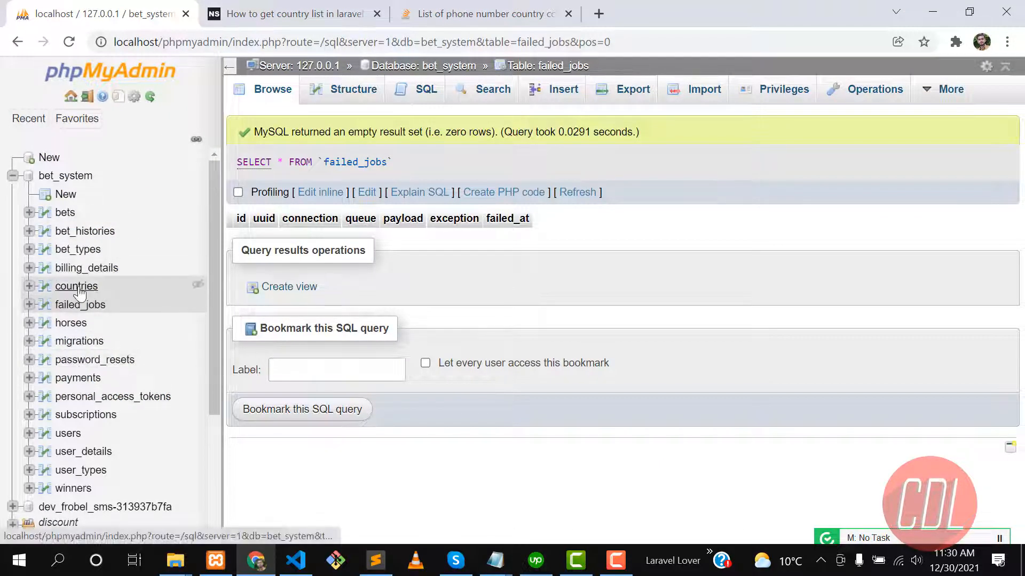
Browse the empty countries table in bet_system, then return to VS Code
left_click(75, 286)
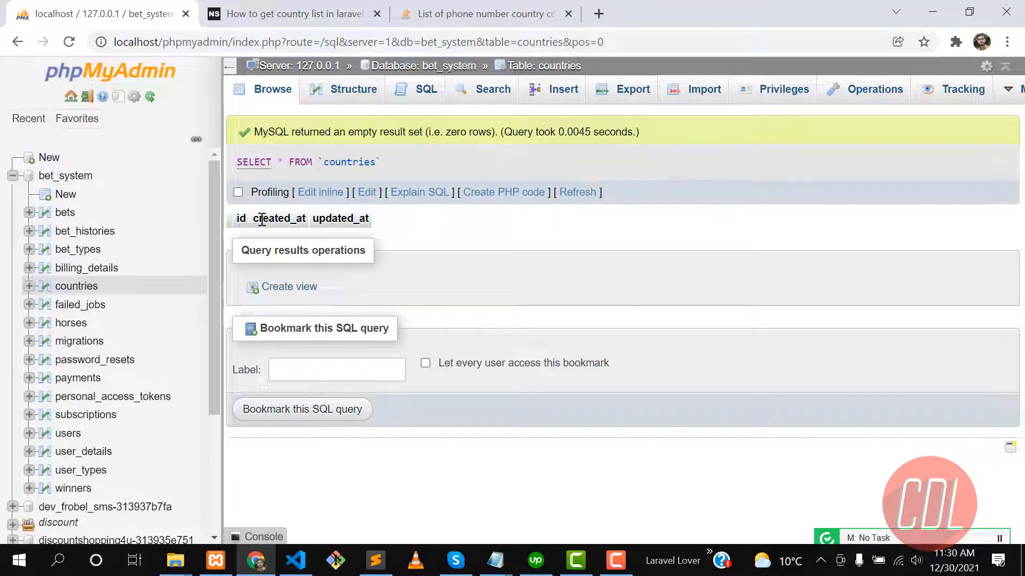
left_click(294, 561)
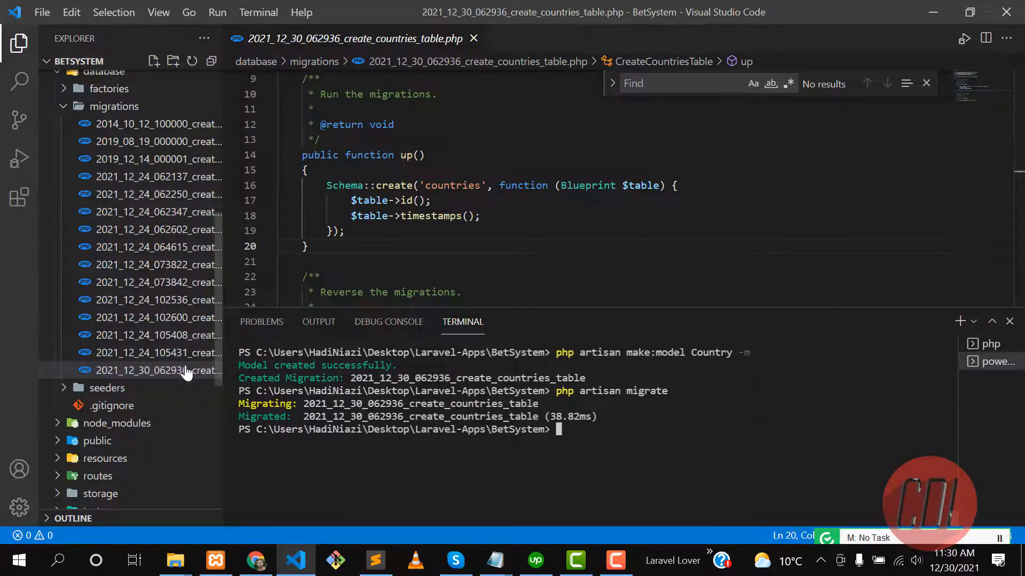
Enter php artisan migrate:rollback --path= pointing at the countries migration file
type("[ph")
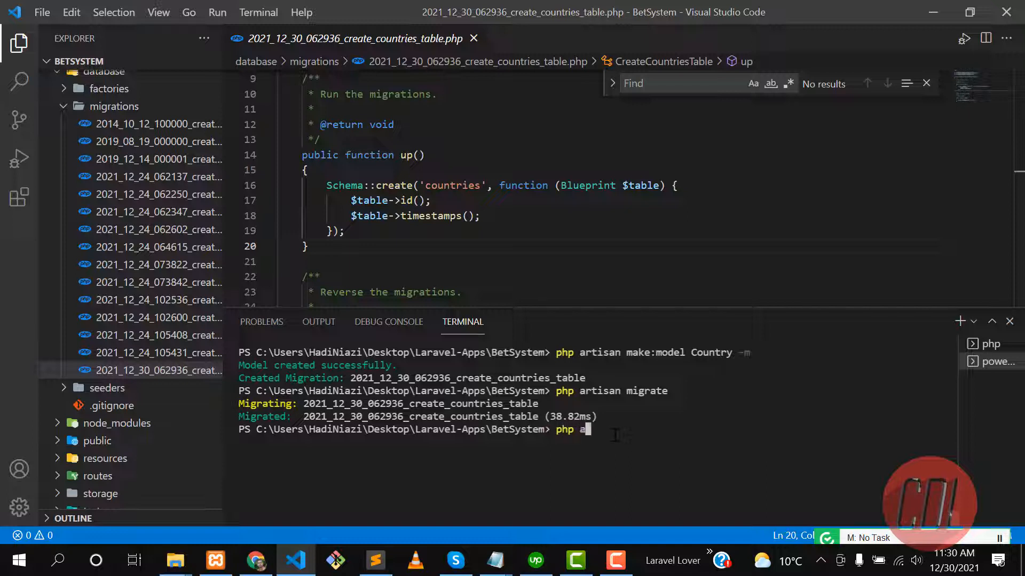
type("rtisan migrat")
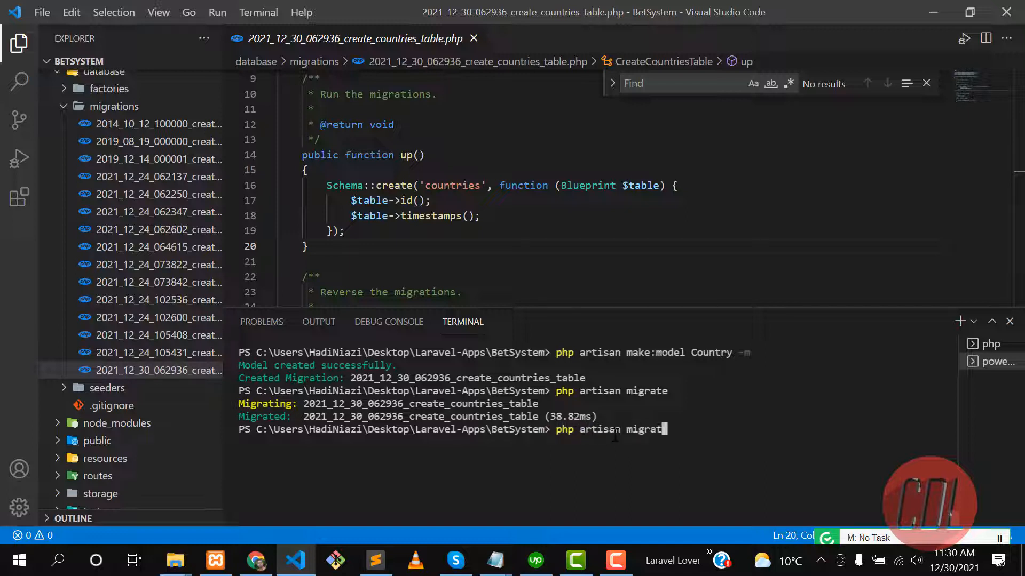
type("e:")
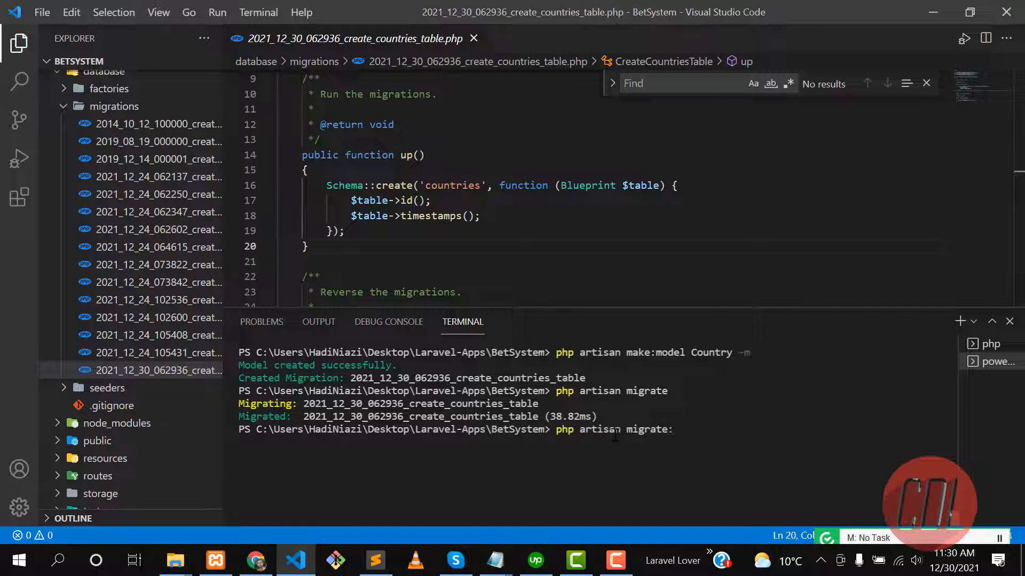
type("rollbvack")
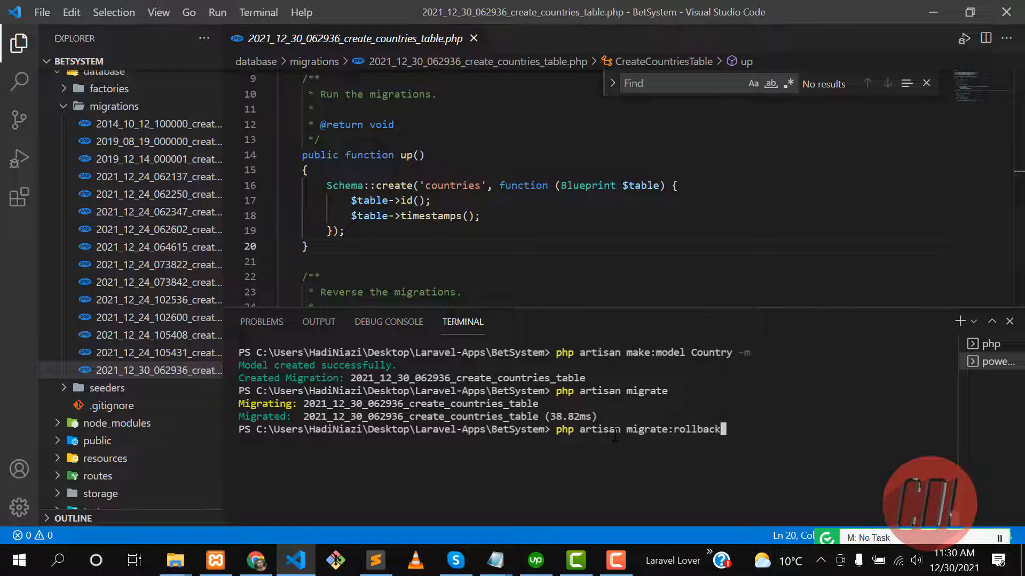
type("--path")
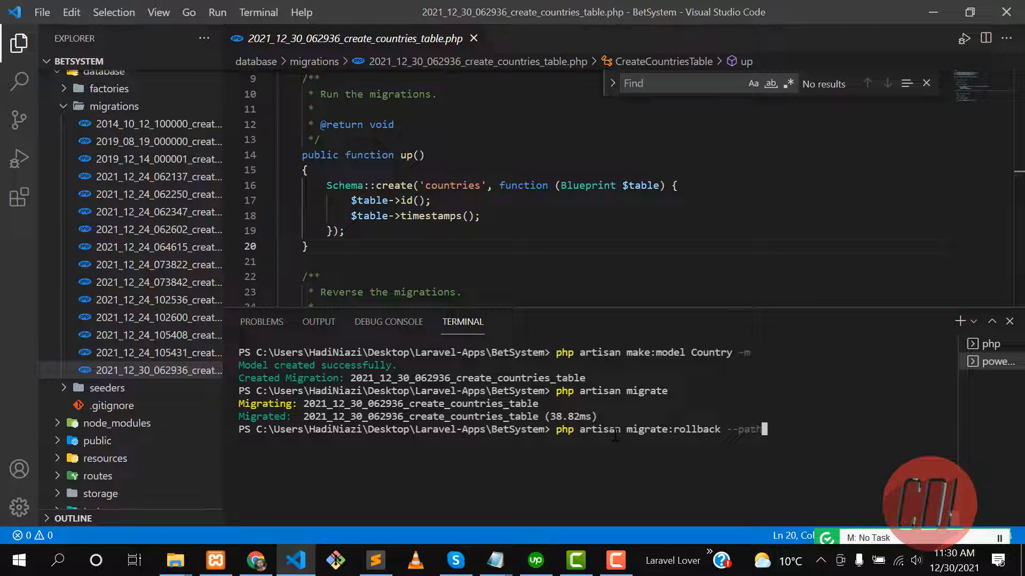
type("=")
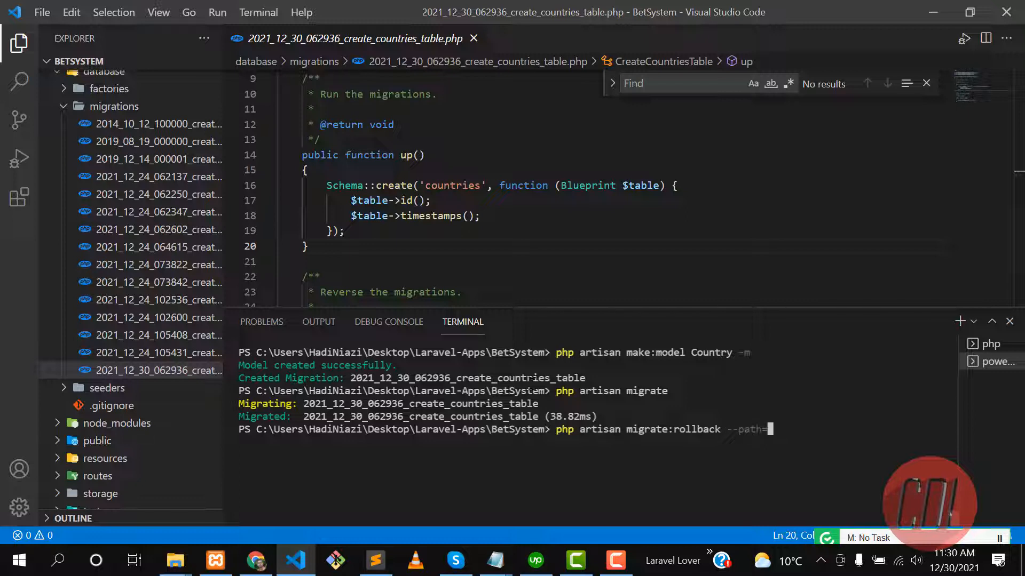
left_click(158, 370)
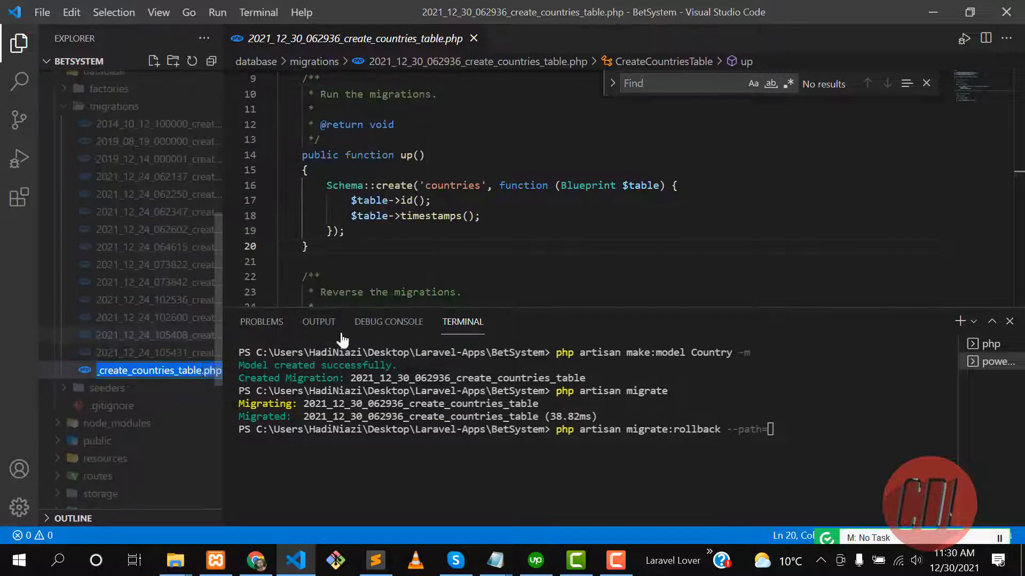
Add string columns 'name' and 'code' to the migration, re-migrate and clear the terminal
type("$table->string('name');")
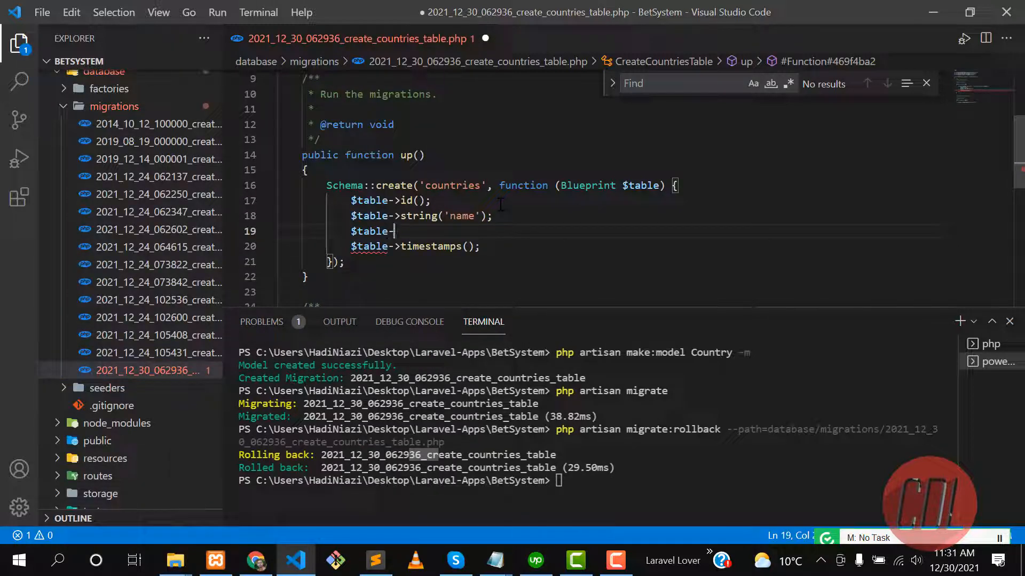
type("string()")
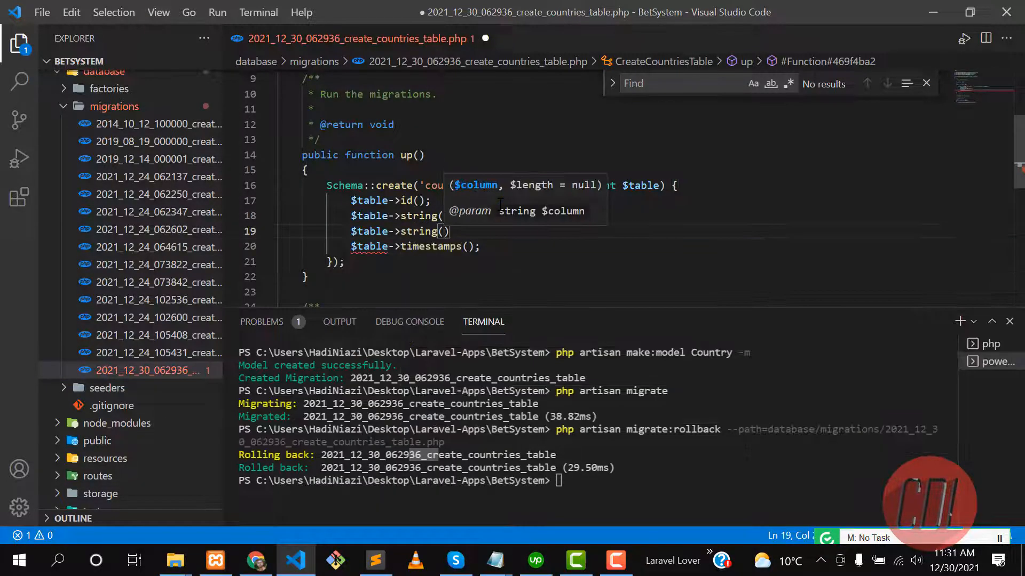
type("''")
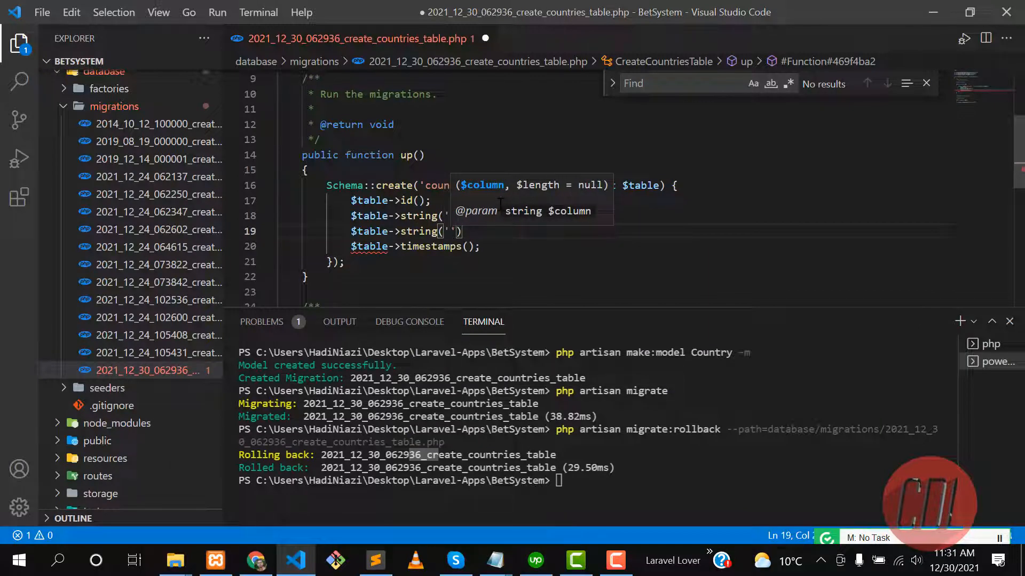
type("code")
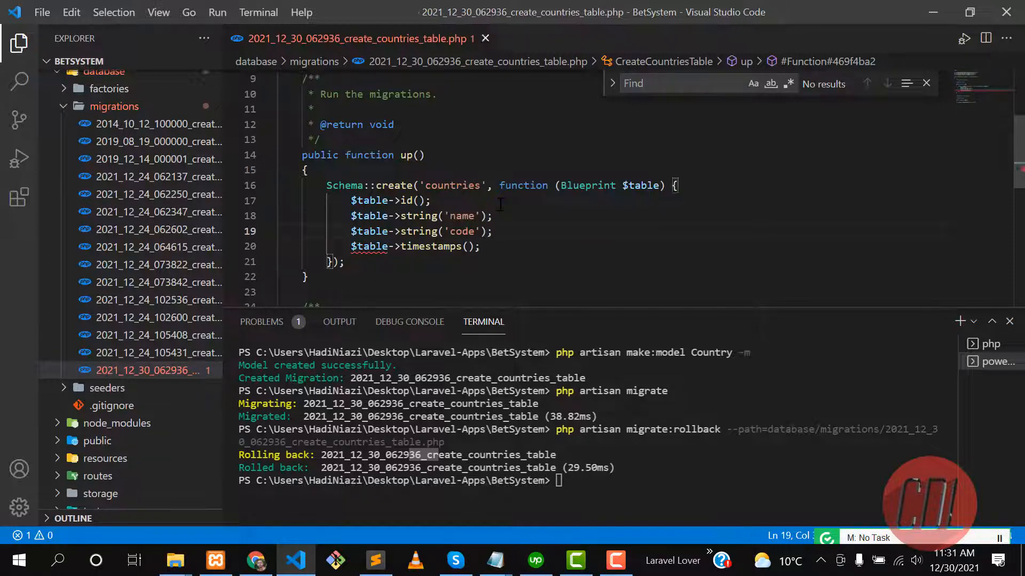
type("php artisan migrate")
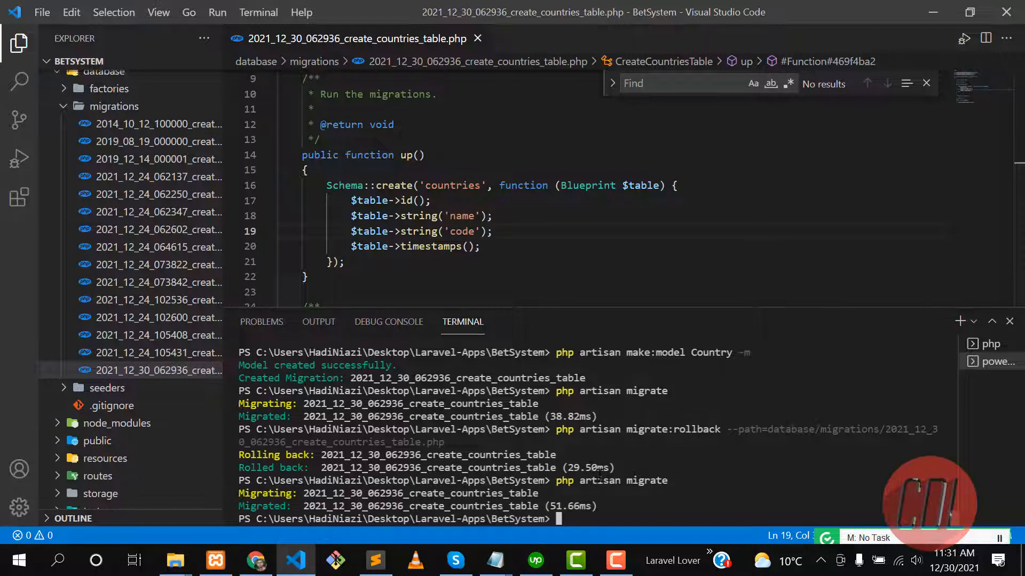
type("cle")
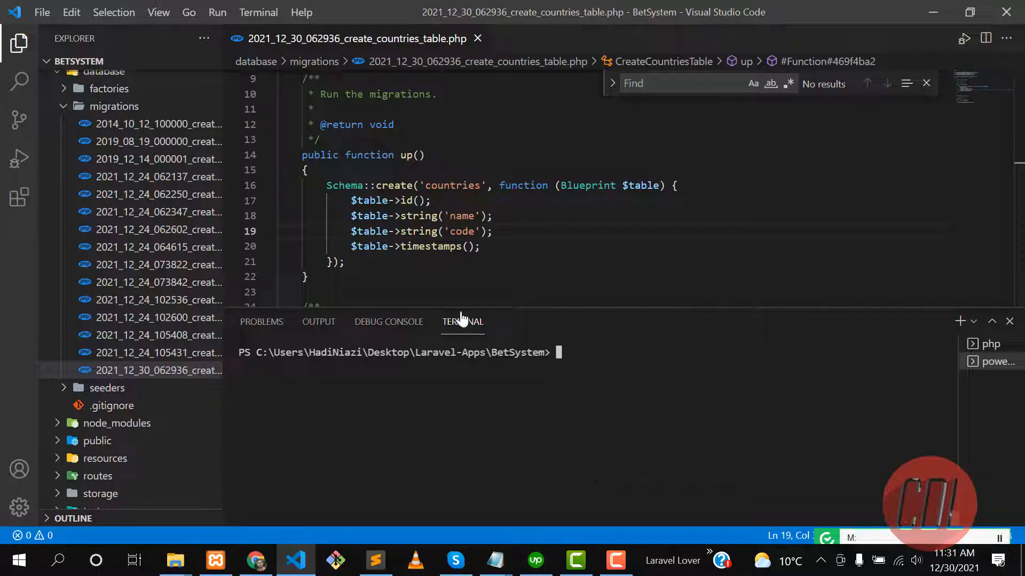
Run php artisan make:seeder CountrySeeder in the terminal
type("php a")
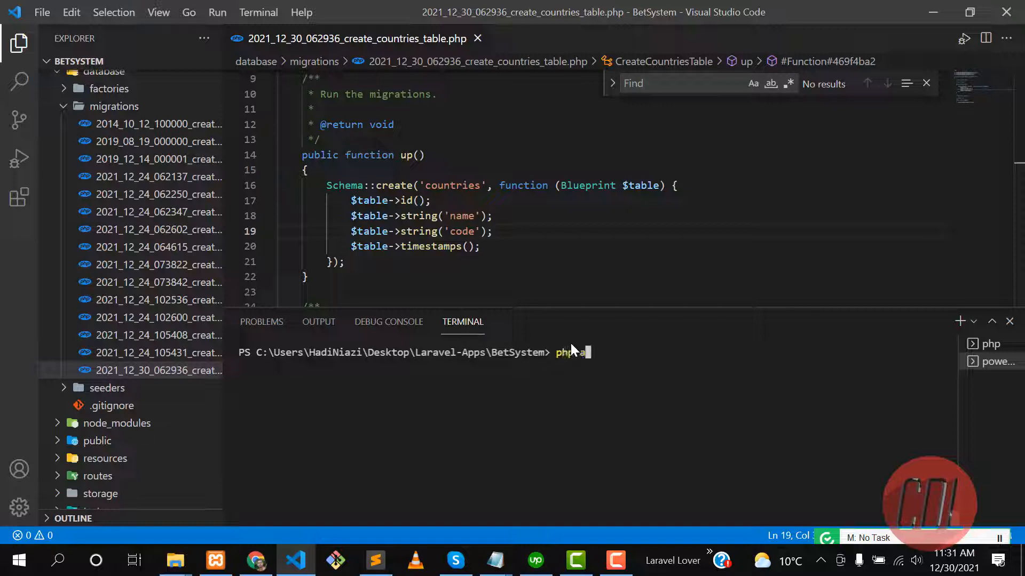
type("rtisan make:")
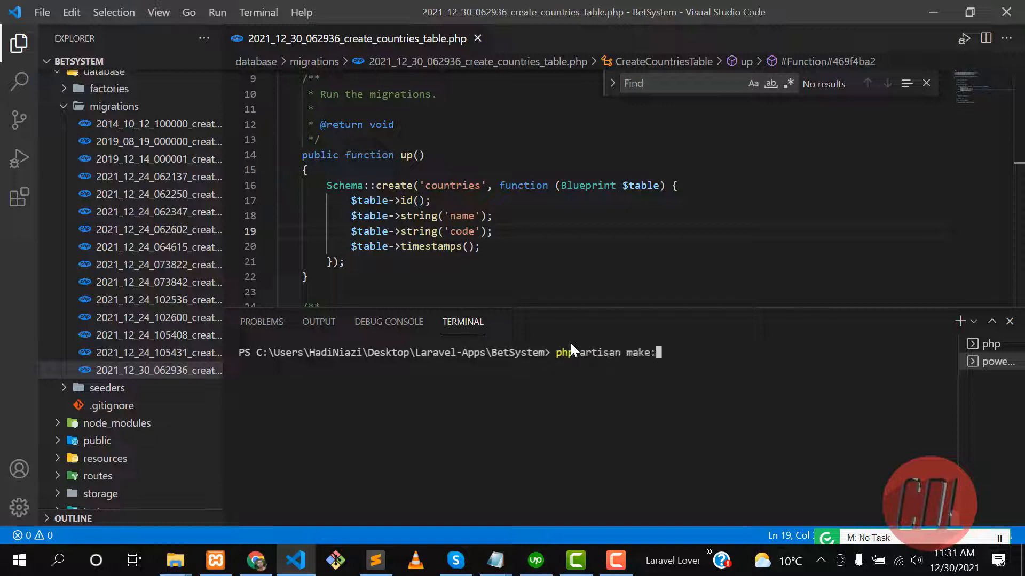
type("seeder Co")
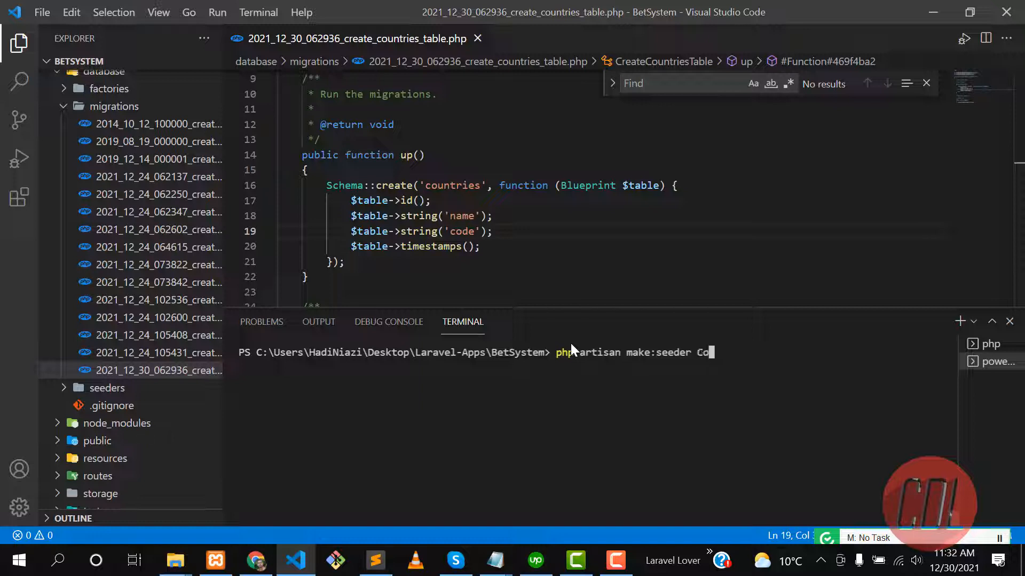
type("untryS")
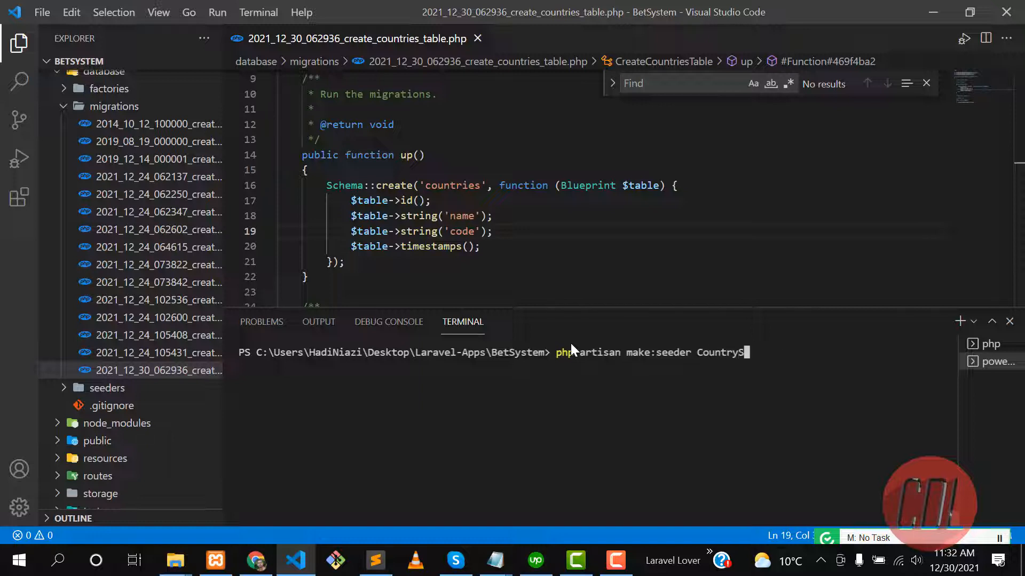
type("eeder")
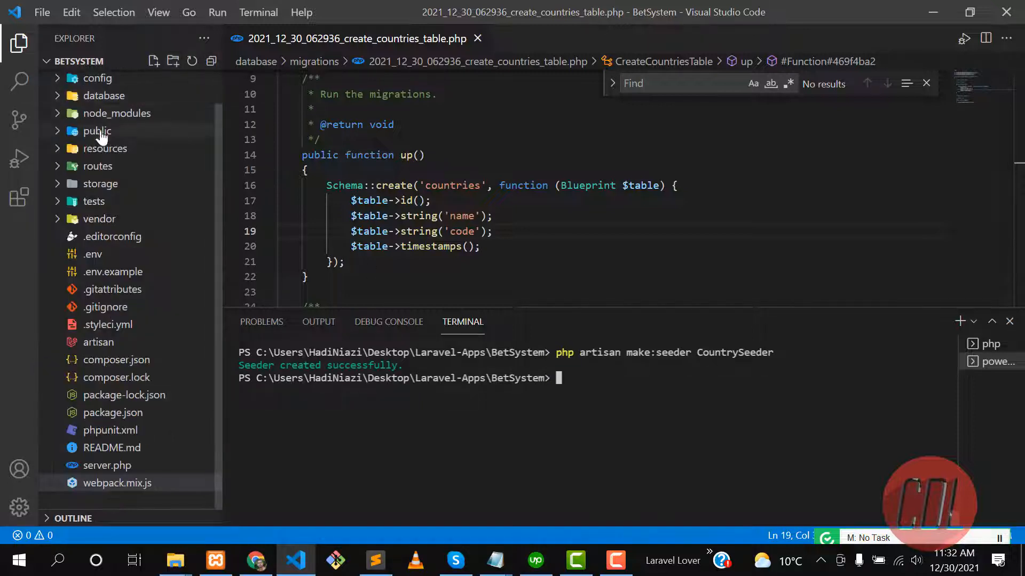
Open database/seeders/CountrySeeder.php and replace the run-method comment with DB::table('countries')->truncate()
left_click(103, 95)
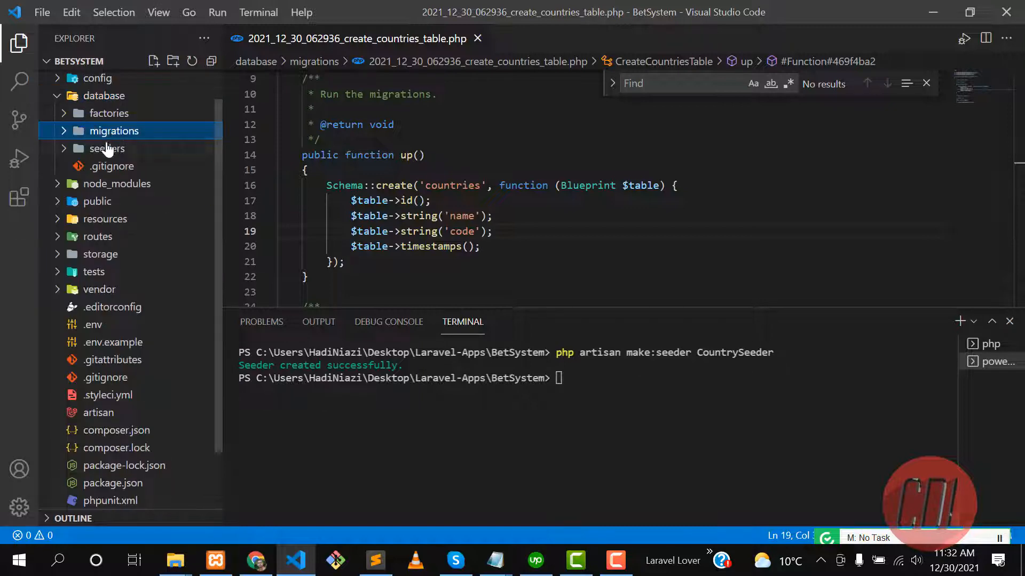
left_click(107, 148)
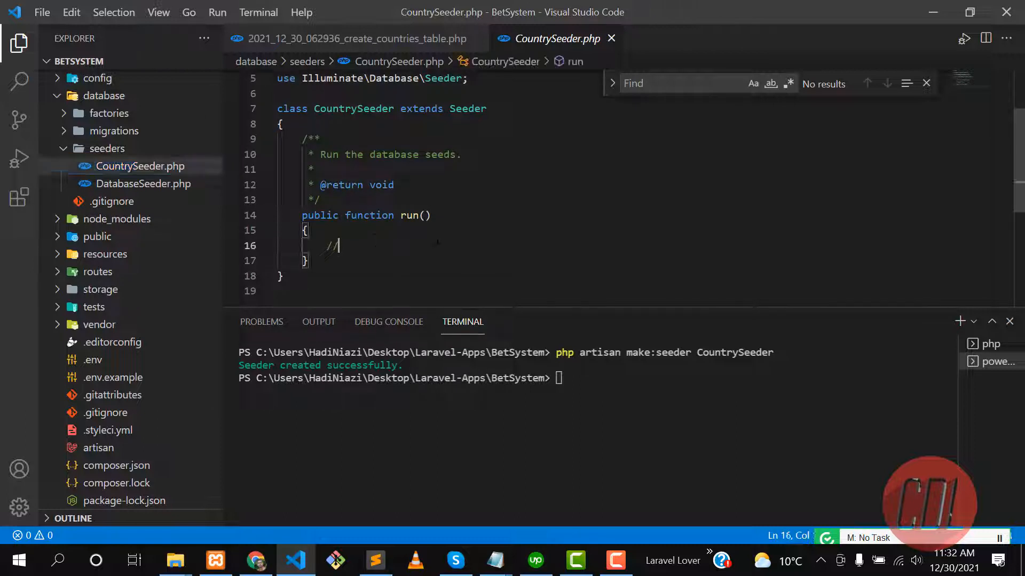
key("Backspace")
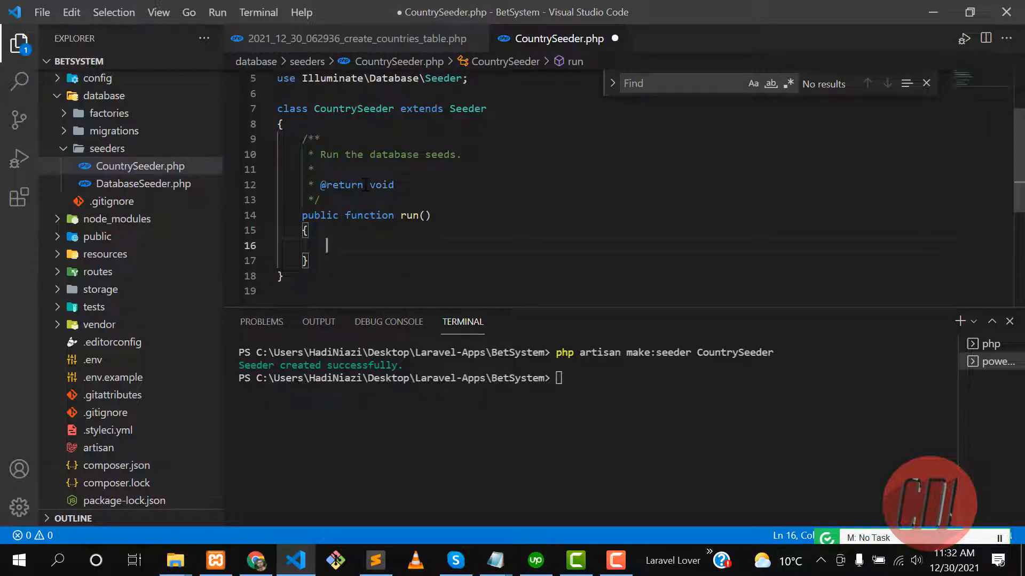
type("DB")
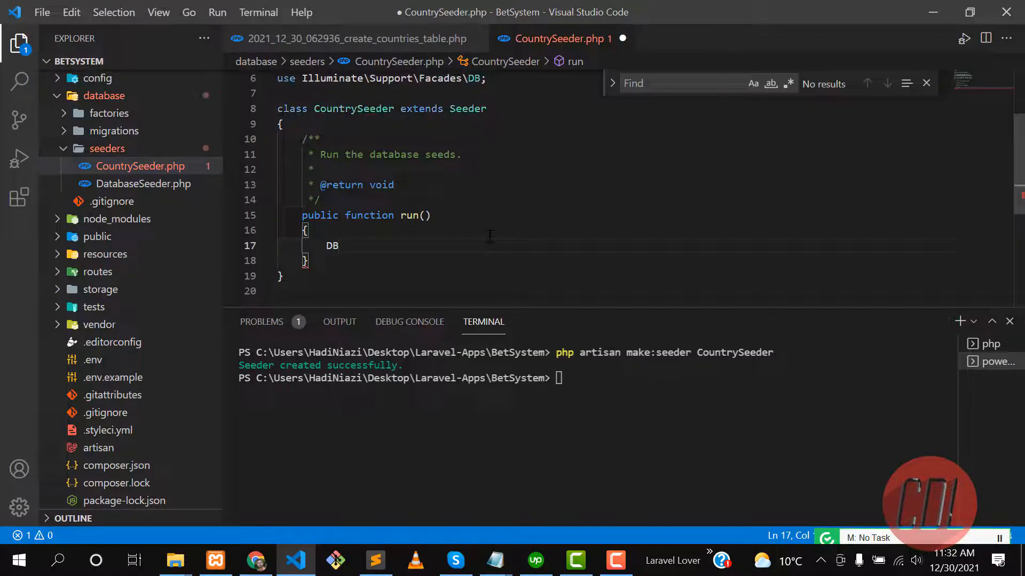
type("::")
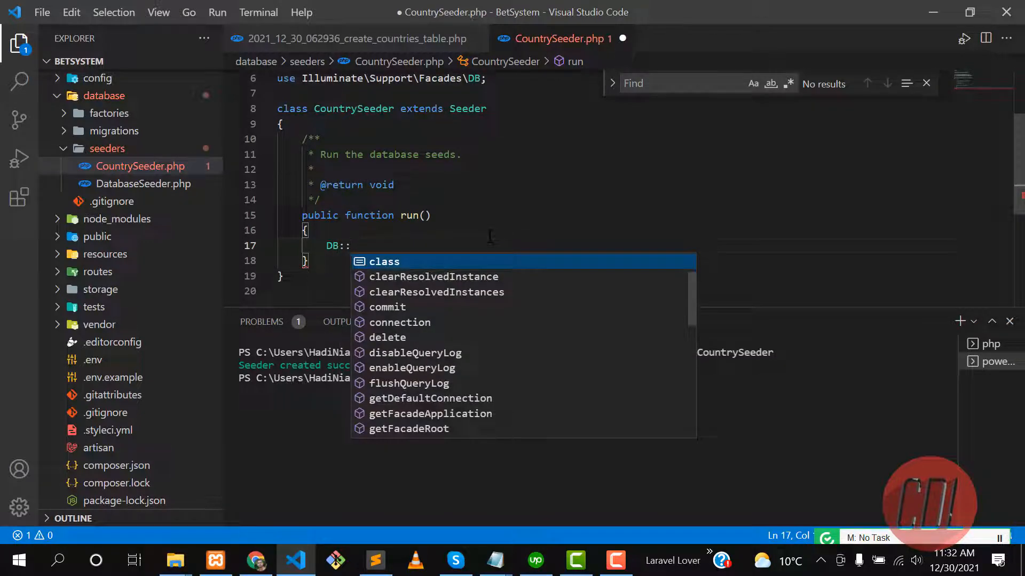
type("table('")
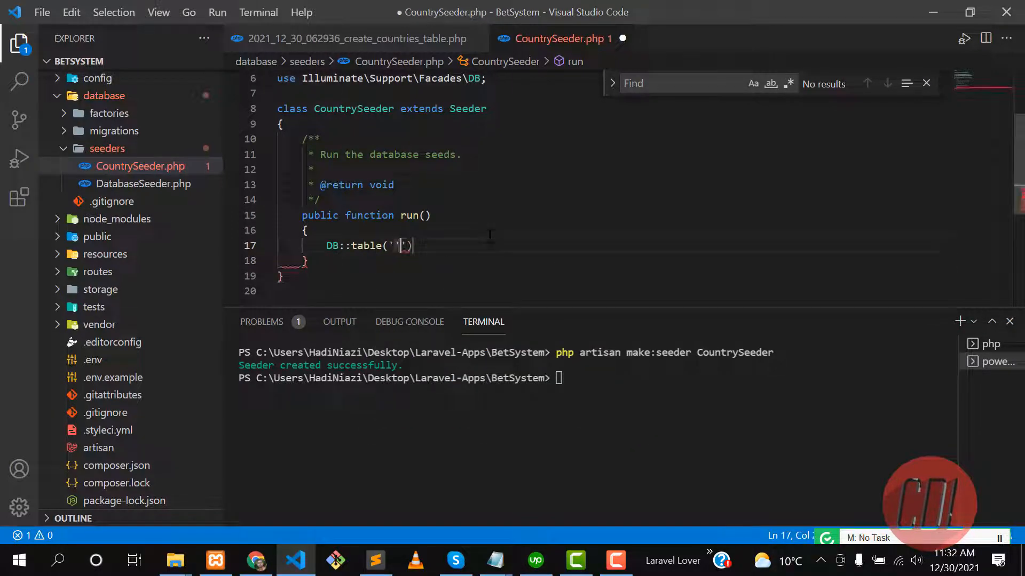
type("countries")
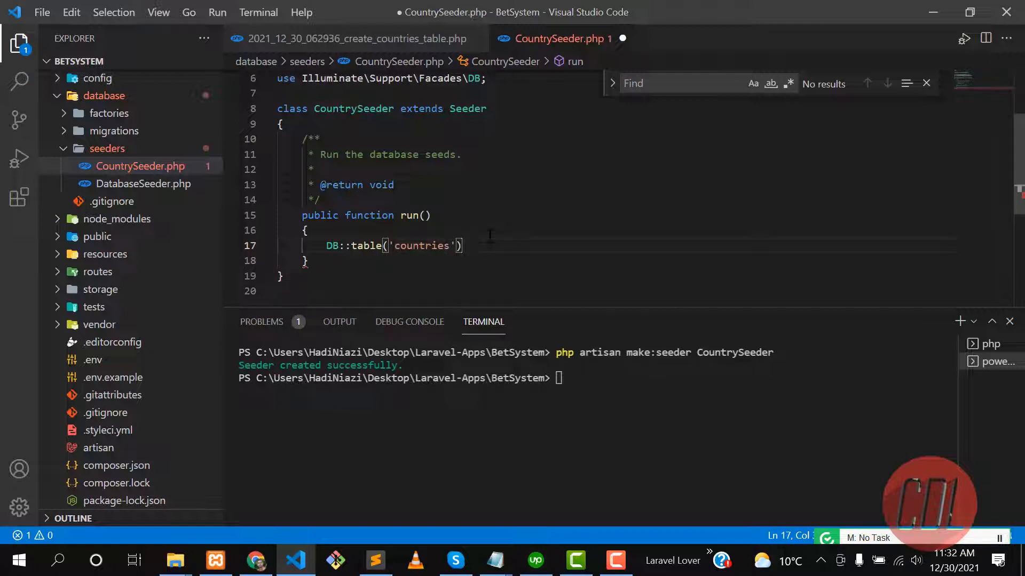
type("->truncate()")
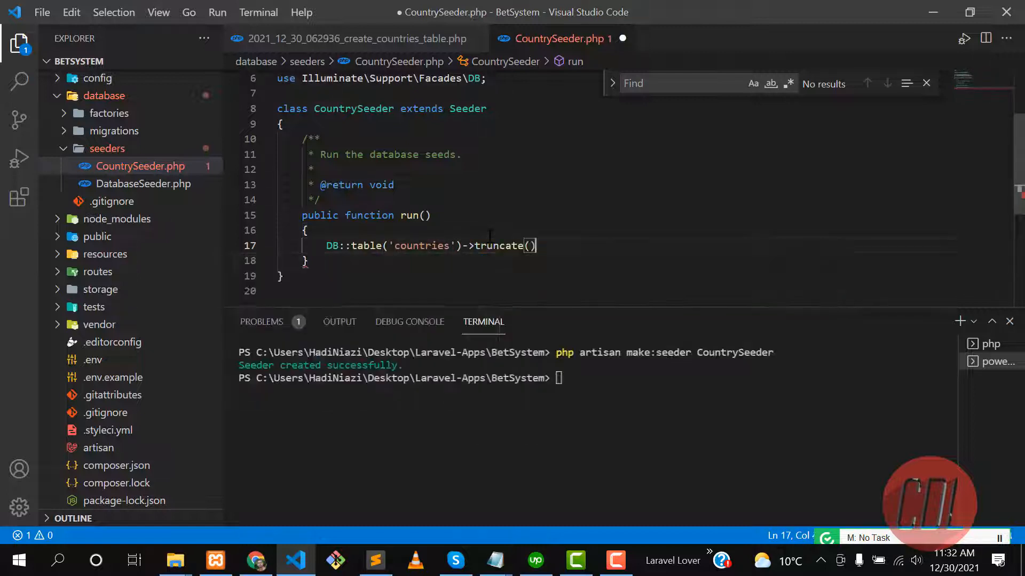
key("Enter")
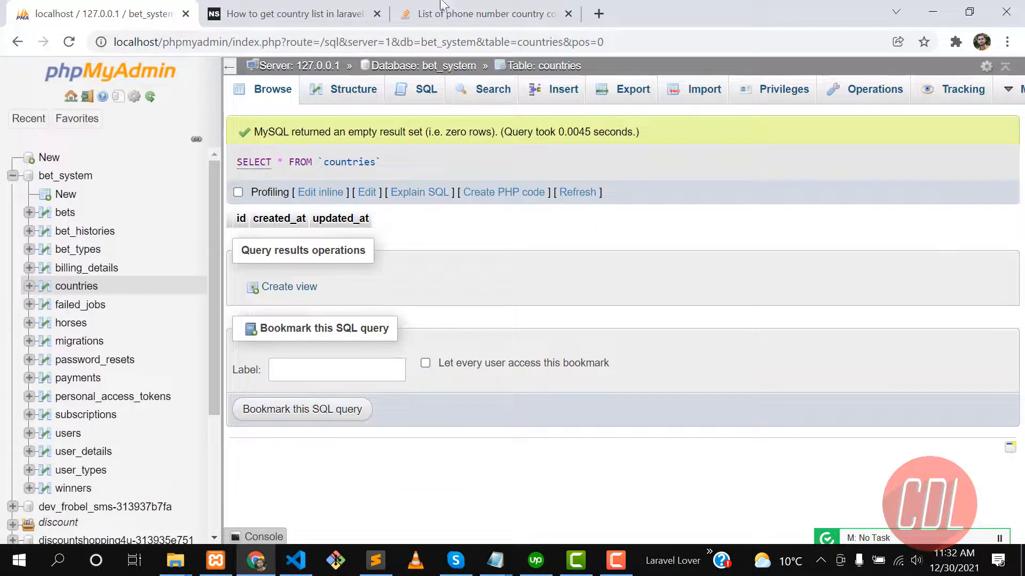
Switch to the 'List of phone number country codes' Stack Overflow tab
left_click(482, 12)
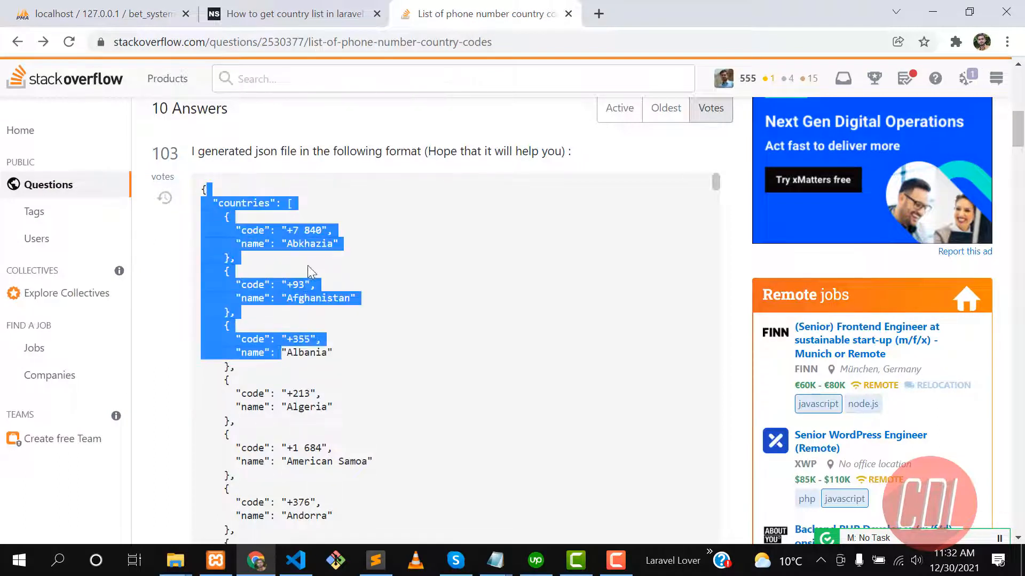
left_click(375, 560)
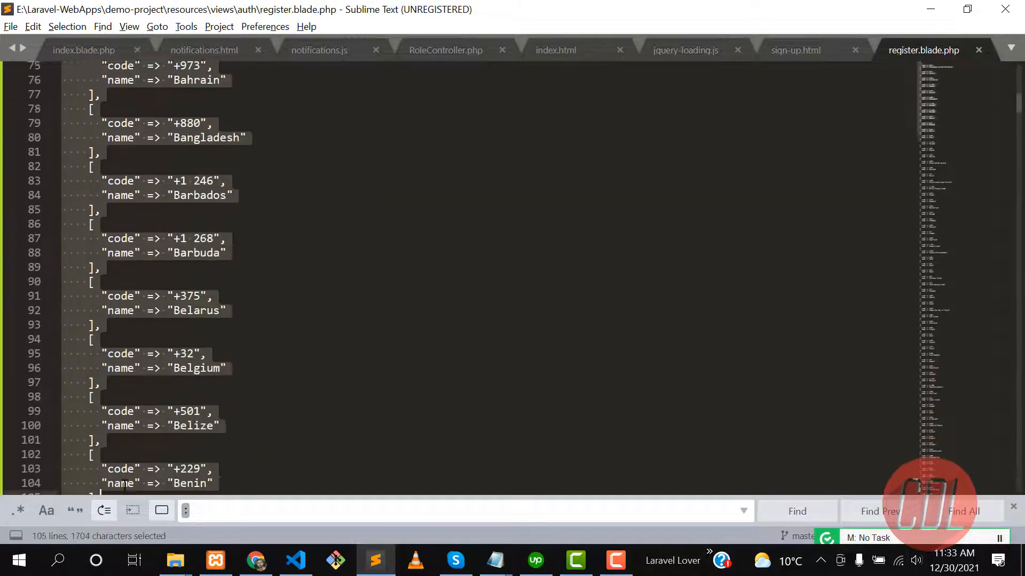
Extend the Sublime Text selection down through the country array past Vanuatu
scroll("down", 3)
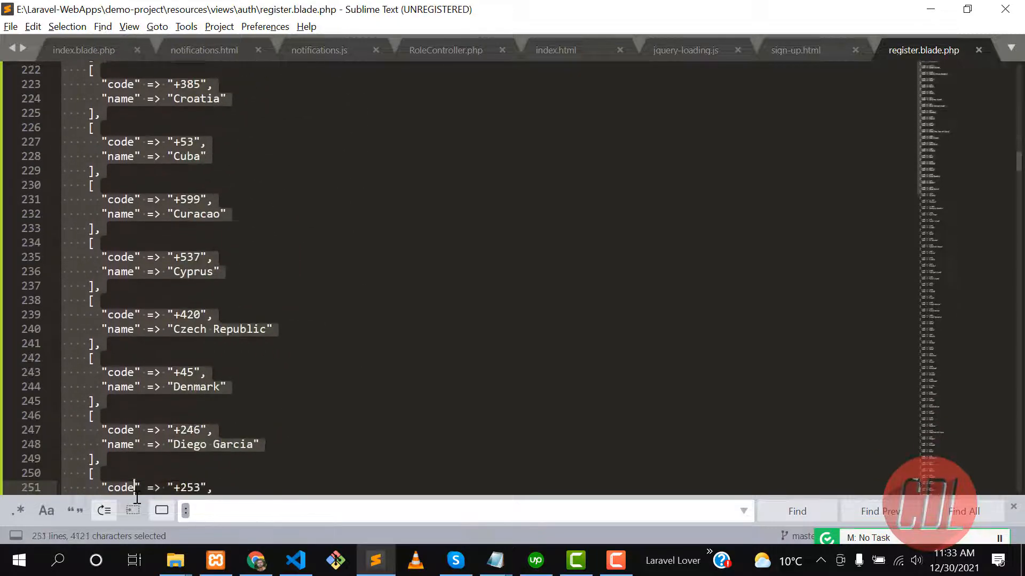
scroll("down", 3)
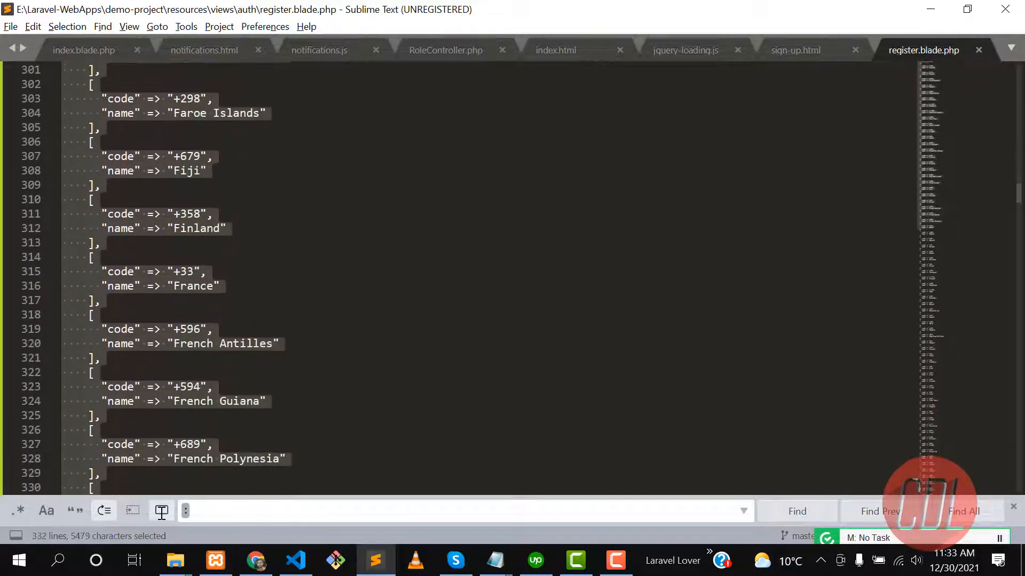
scroll("down", 3)
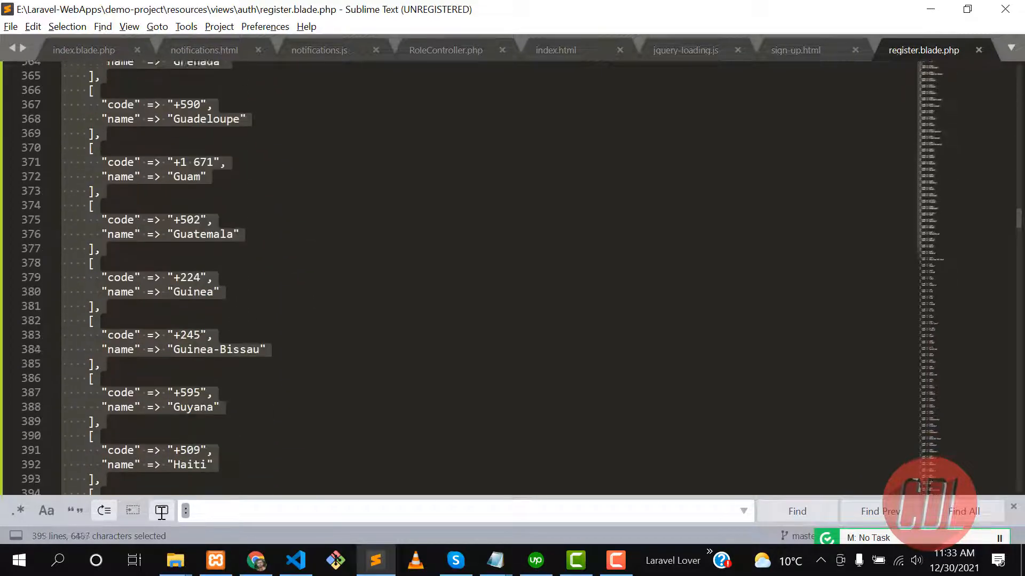
scroll("down", 3)
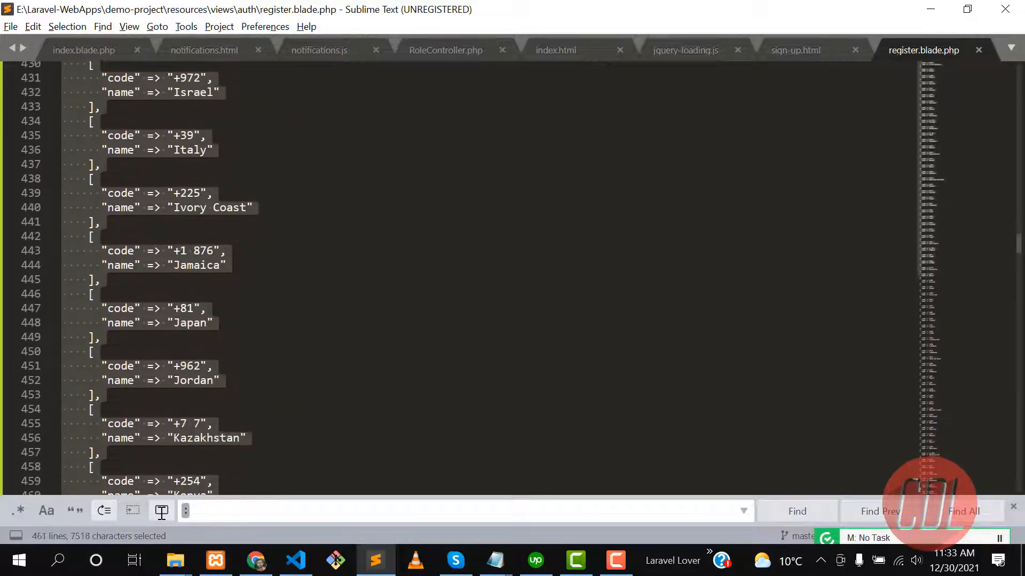
scroll("down", 3)
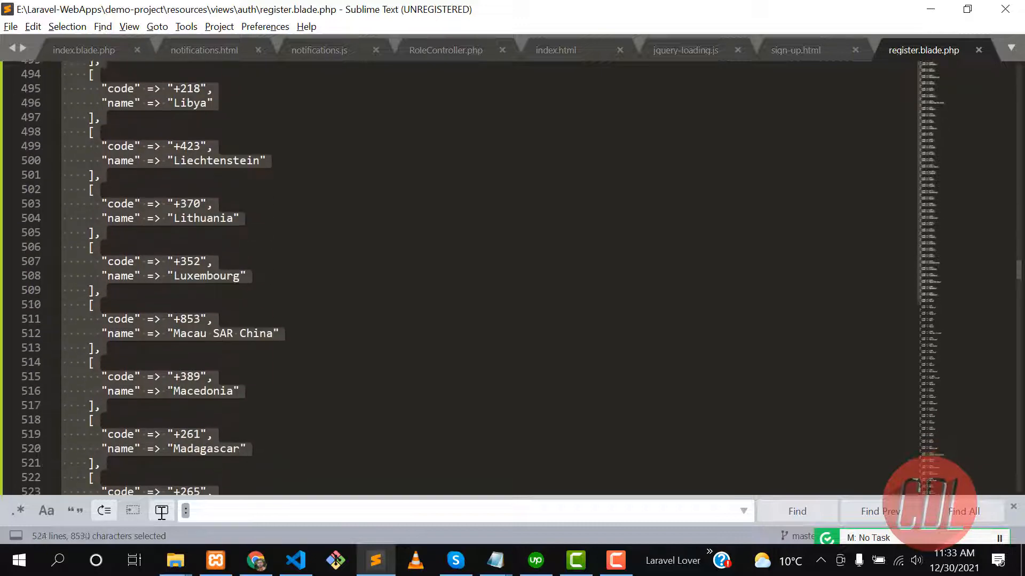
scroll("down", 3)
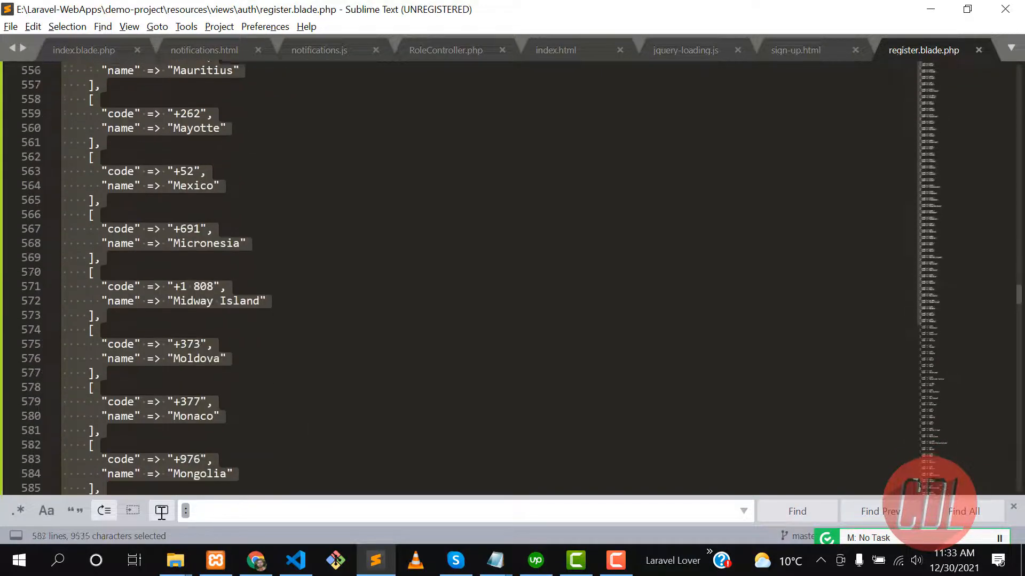
scroll("down", 3)
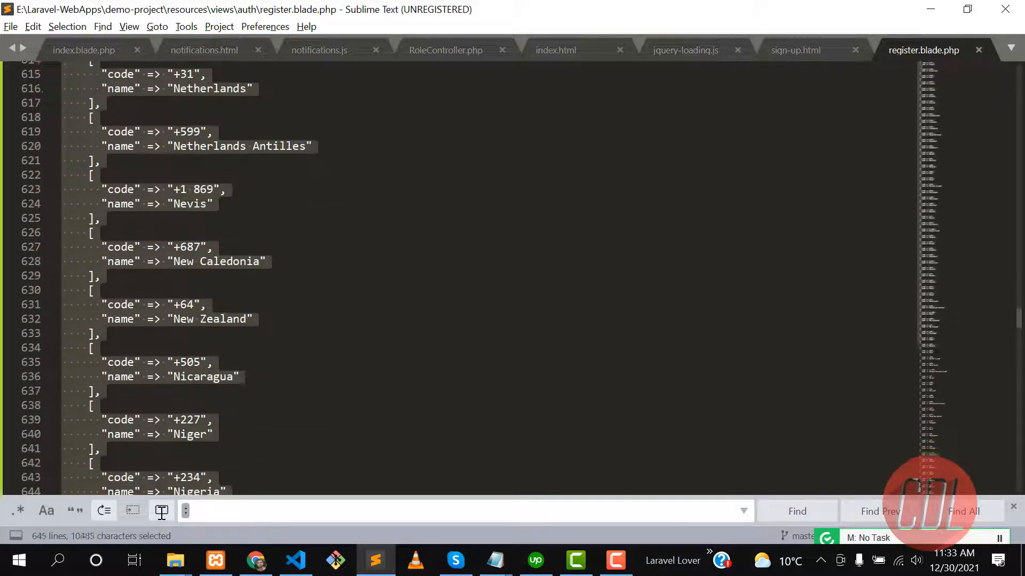
scroll("down", 3)
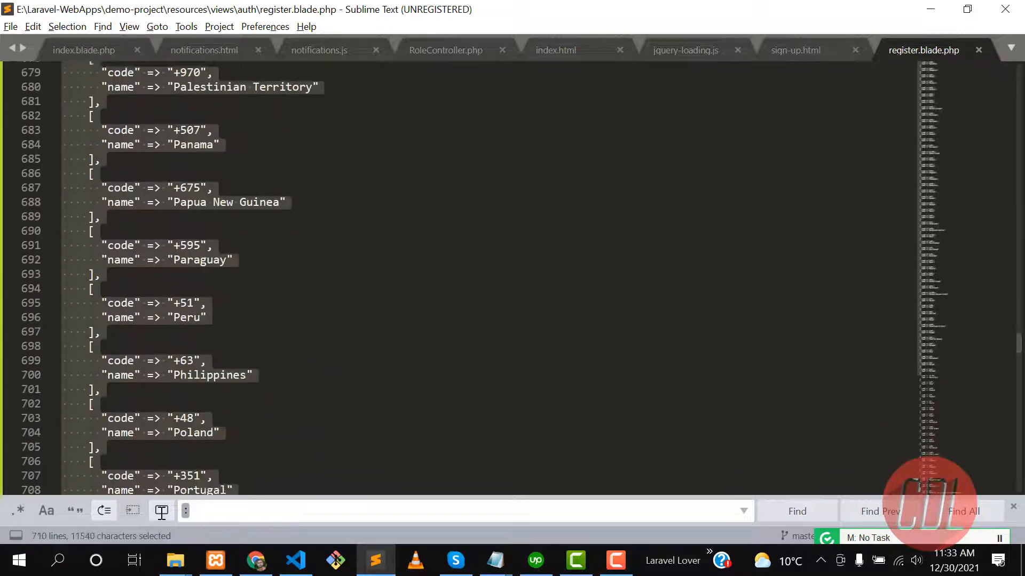
scroll("down", 3)
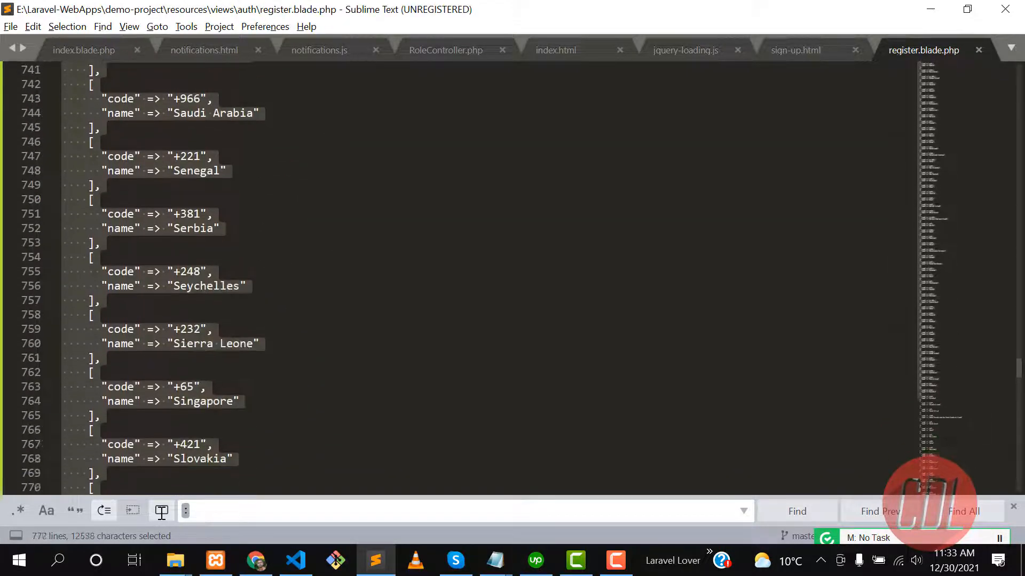
scroll("down", 3)
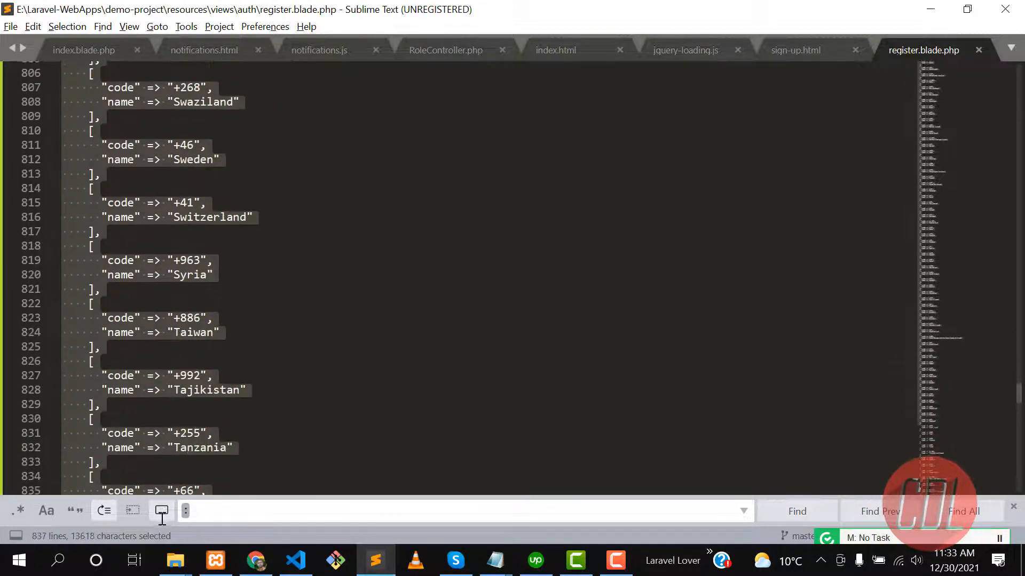
scroll("down", 3)
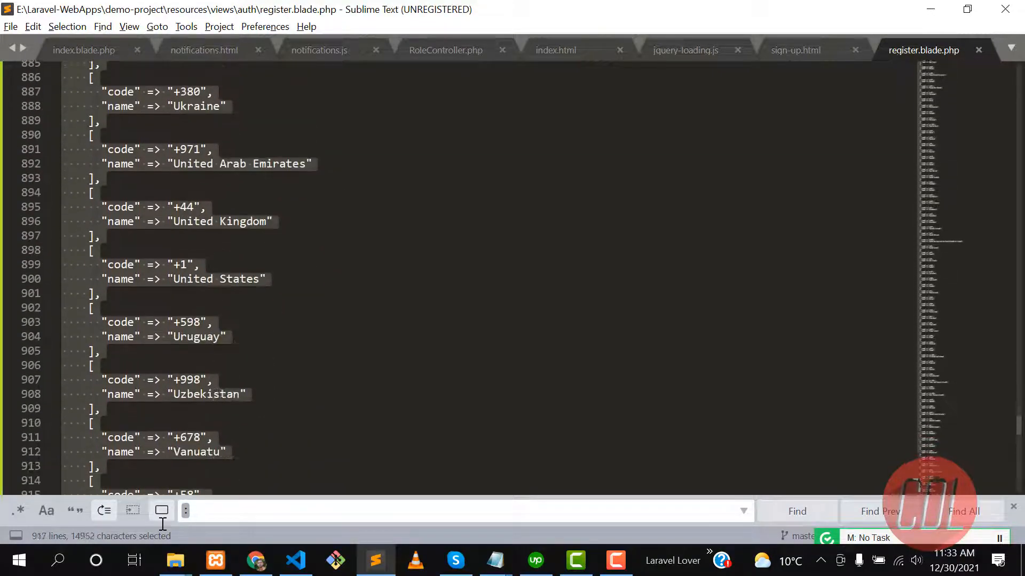
scroll("down", 3)
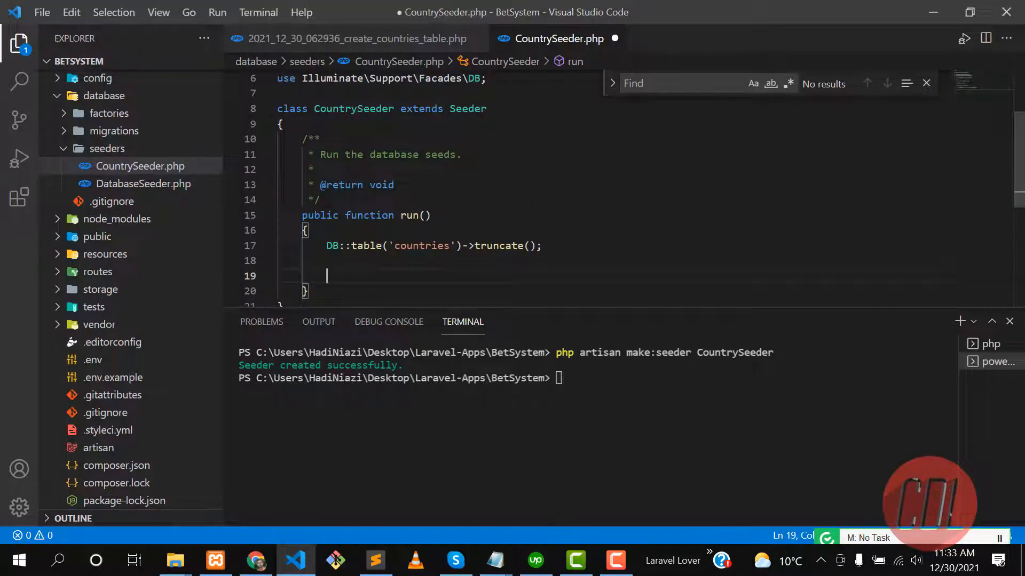
Assign the pasted country code/name list to $countries and begin Country::insert($countries)
type("$countries =")
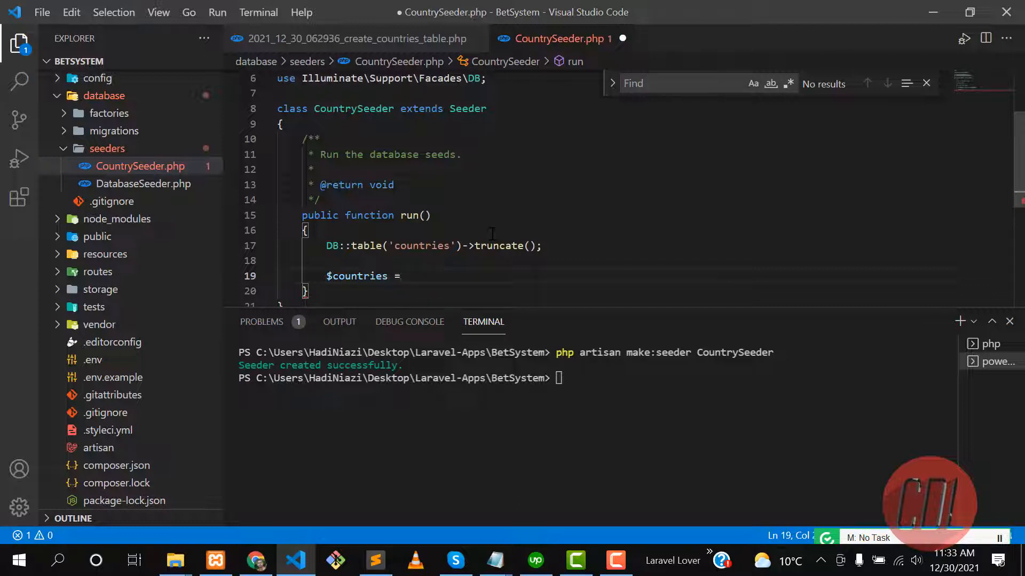
key("enter")
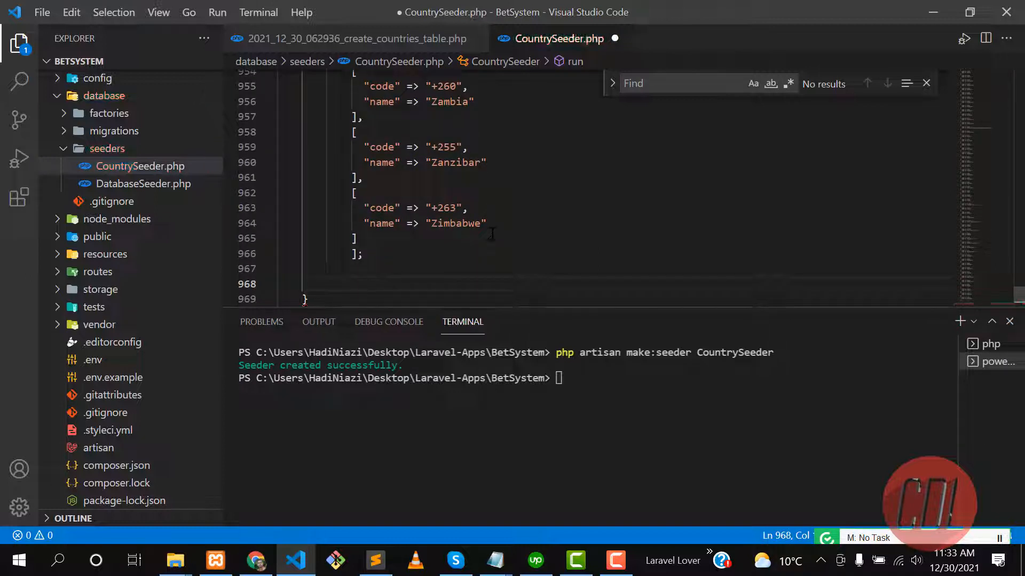
type("$")
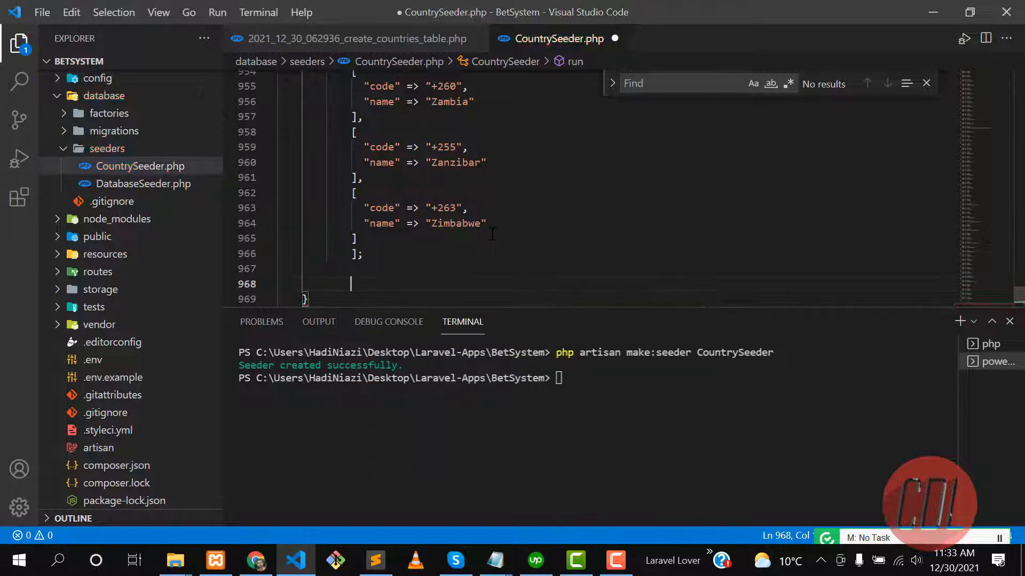
type("Coun")
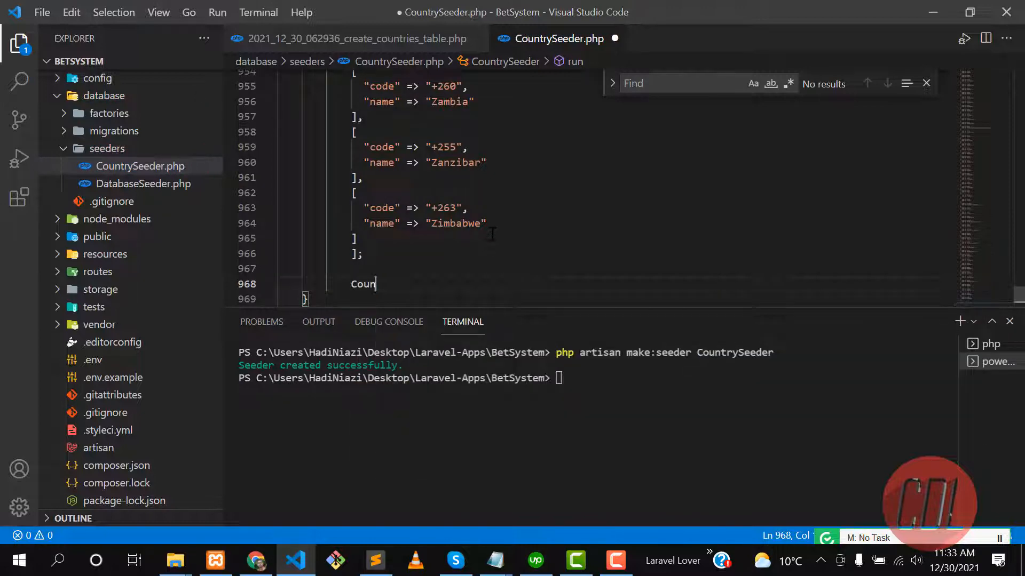
type("t")
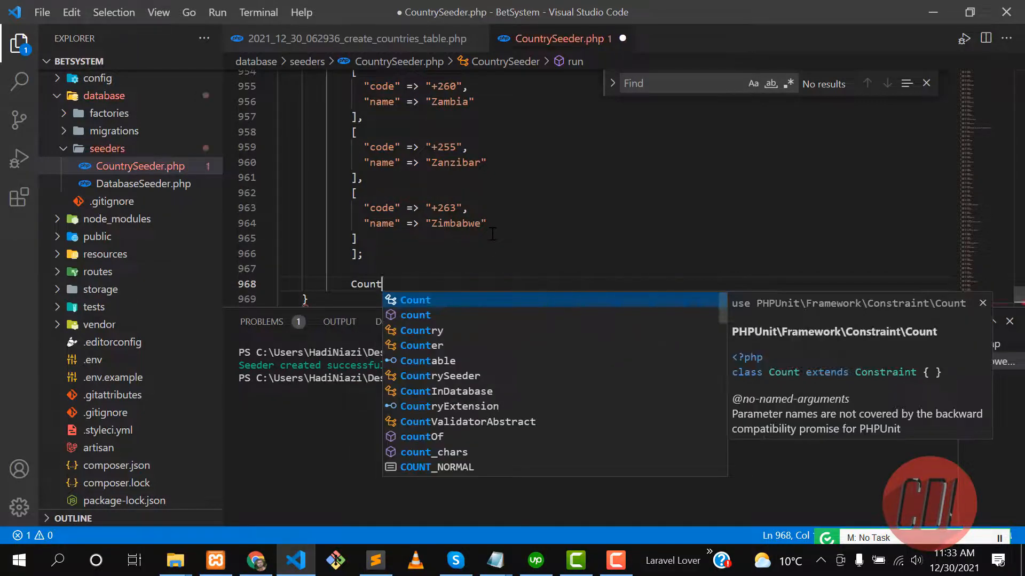
type("ry:")
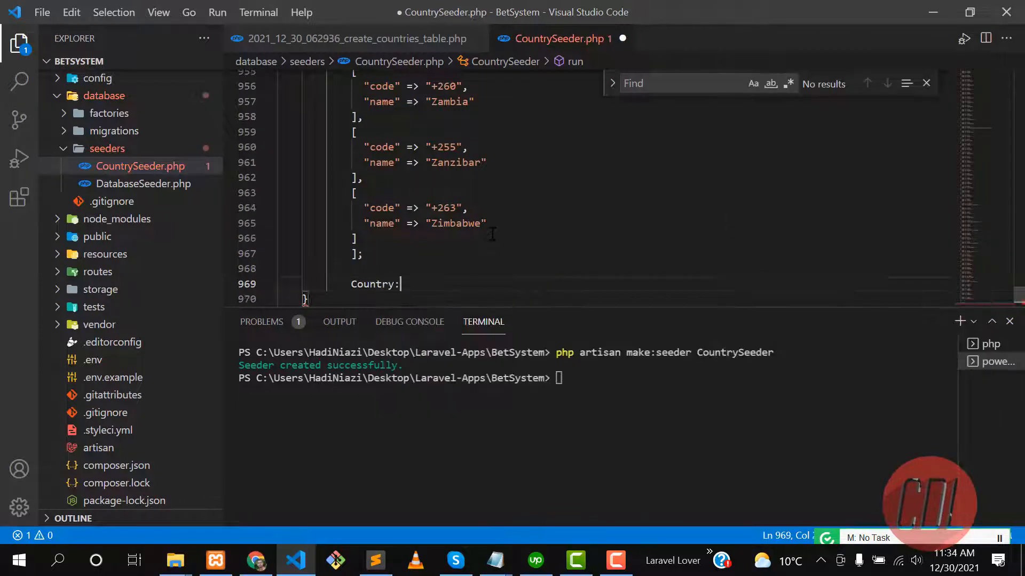
type("::insert")
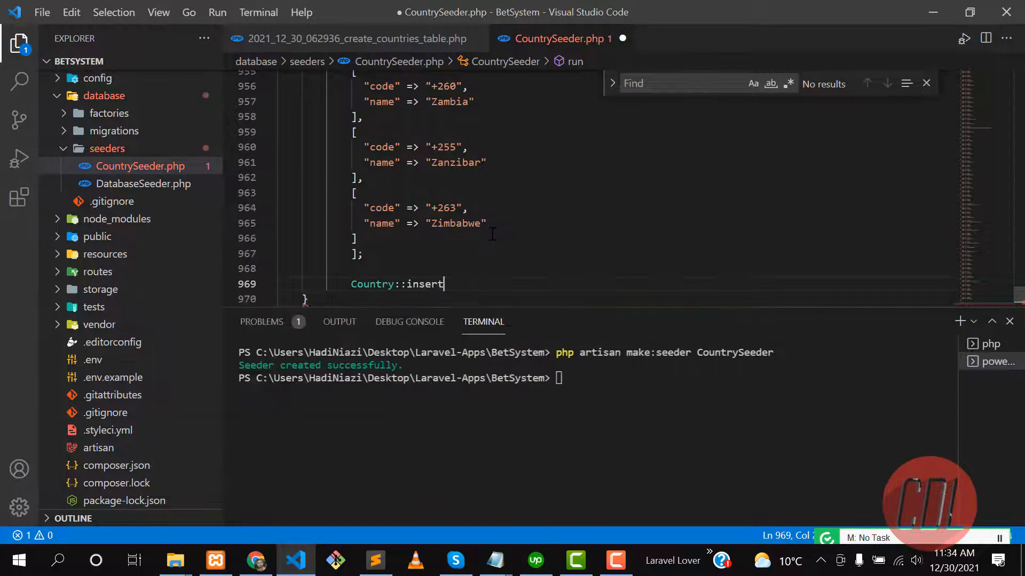
type("($countries")
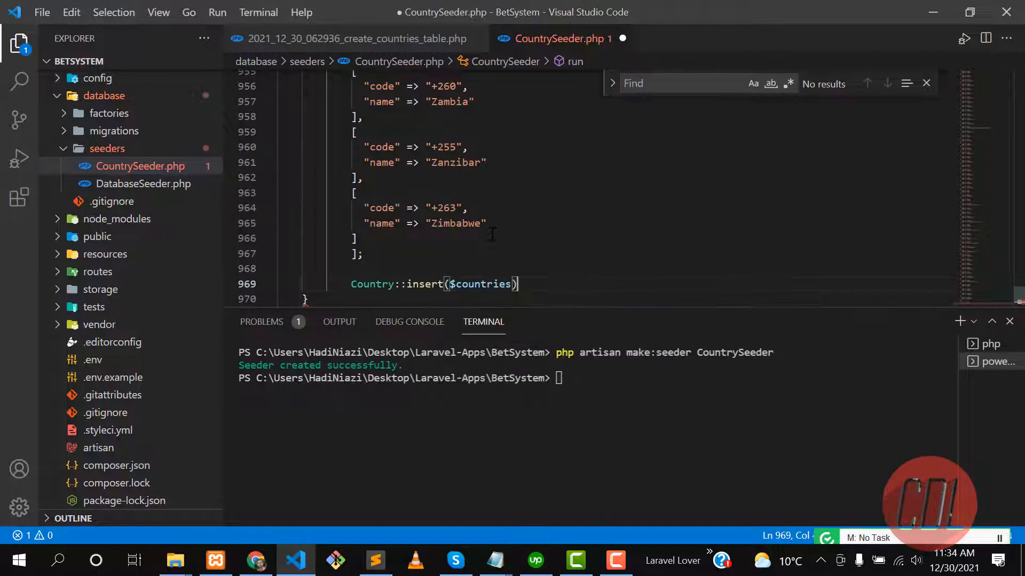
End the Country::insert($countries) line with a semicolon and highlight insert and $countries
type(";")
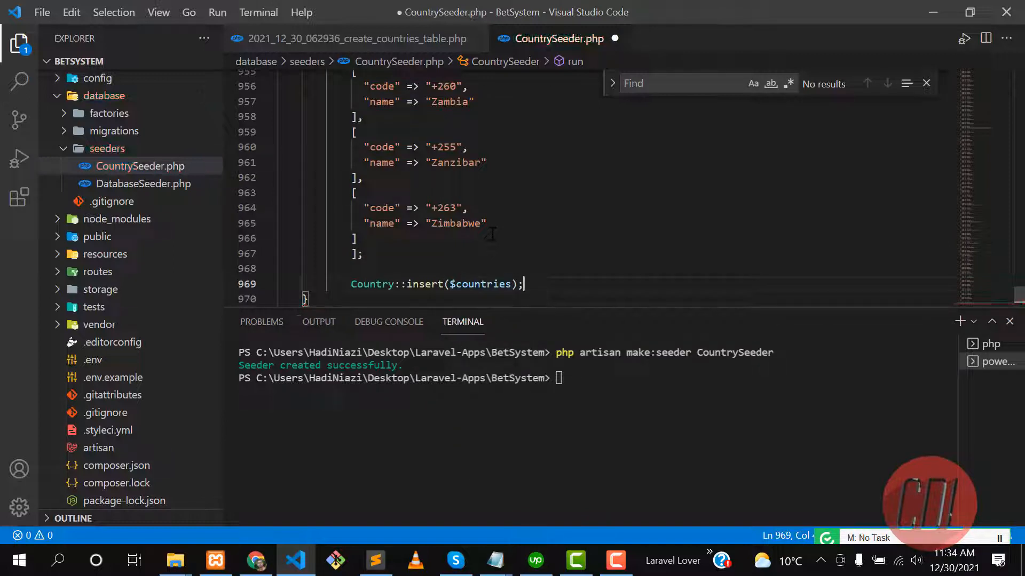
double_click(423, 284)
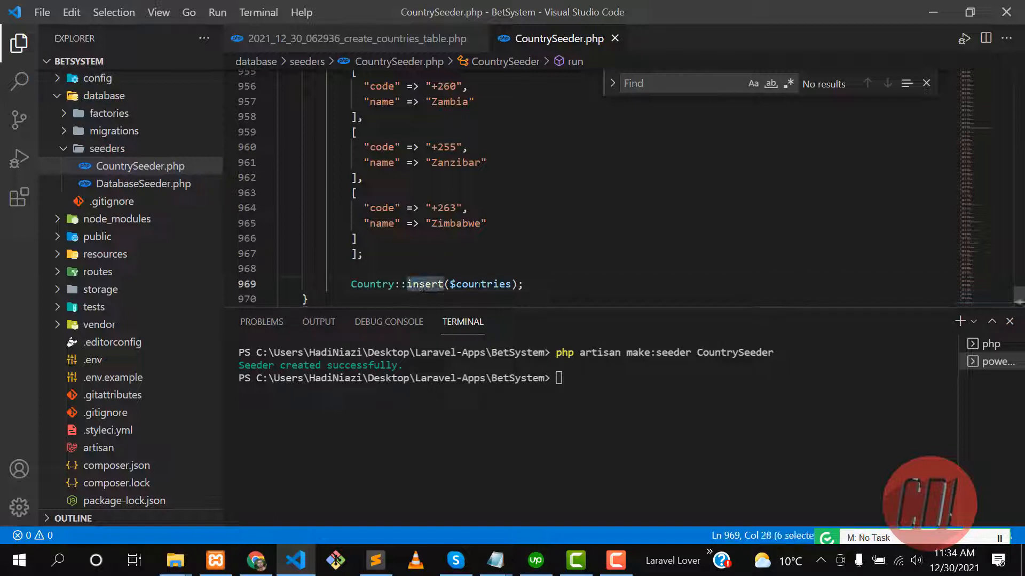
double_click(480, 285)
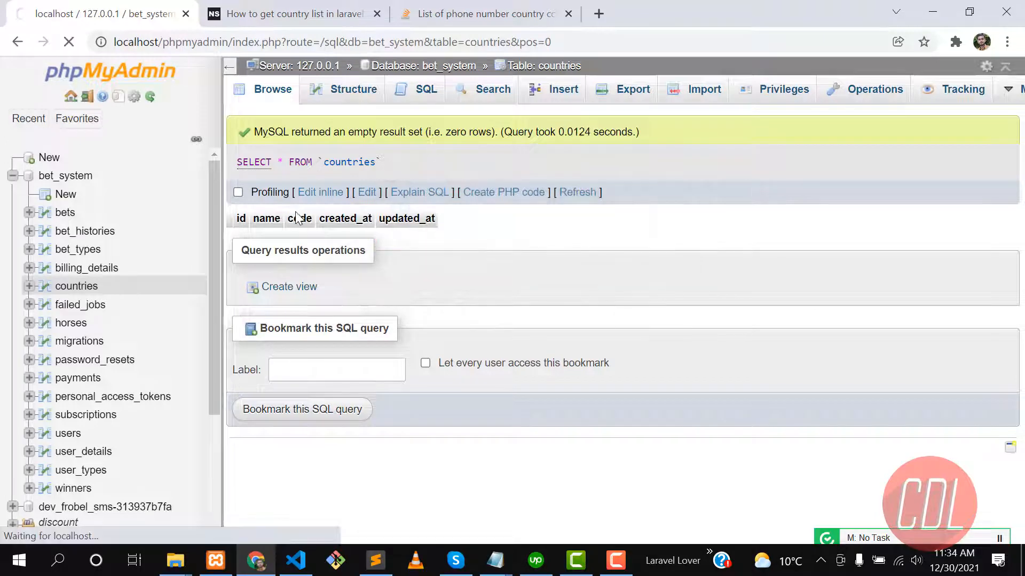
Run php artisan db:seed --class=CountrySeeder in the VS Code terminal
left_click(295, 561)
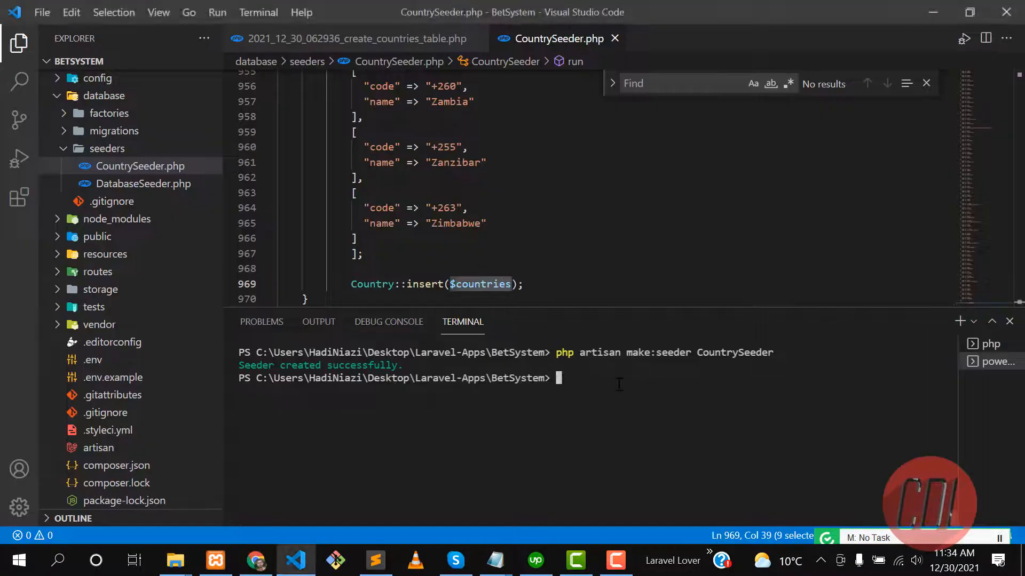
type("php artisan b")
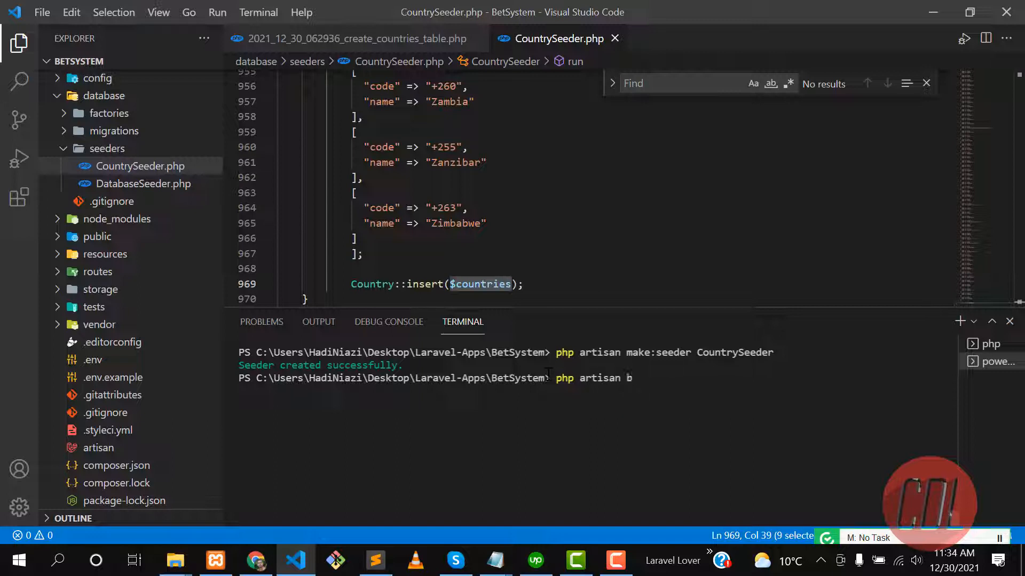
type("db:seed")
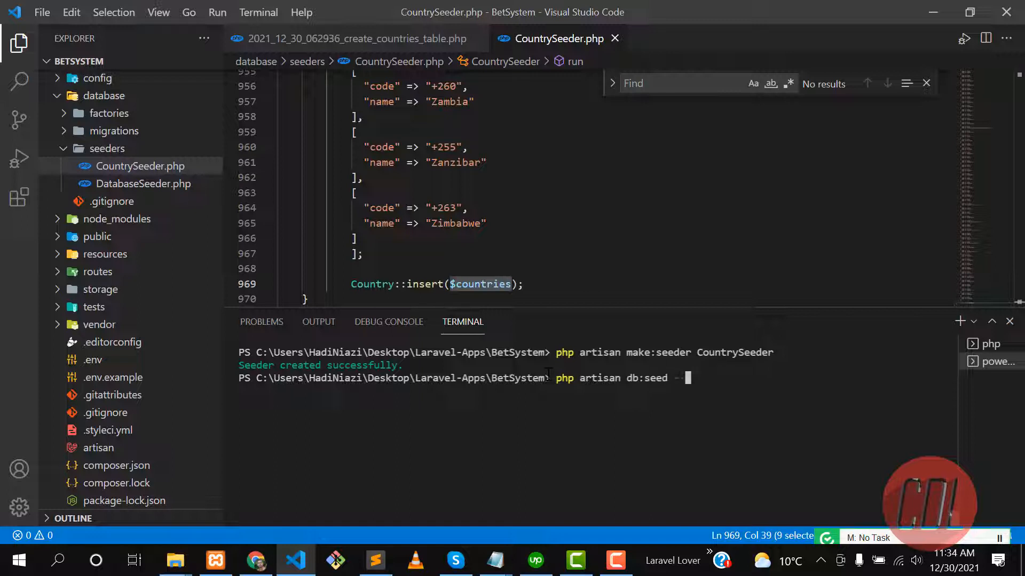
type("--class=")
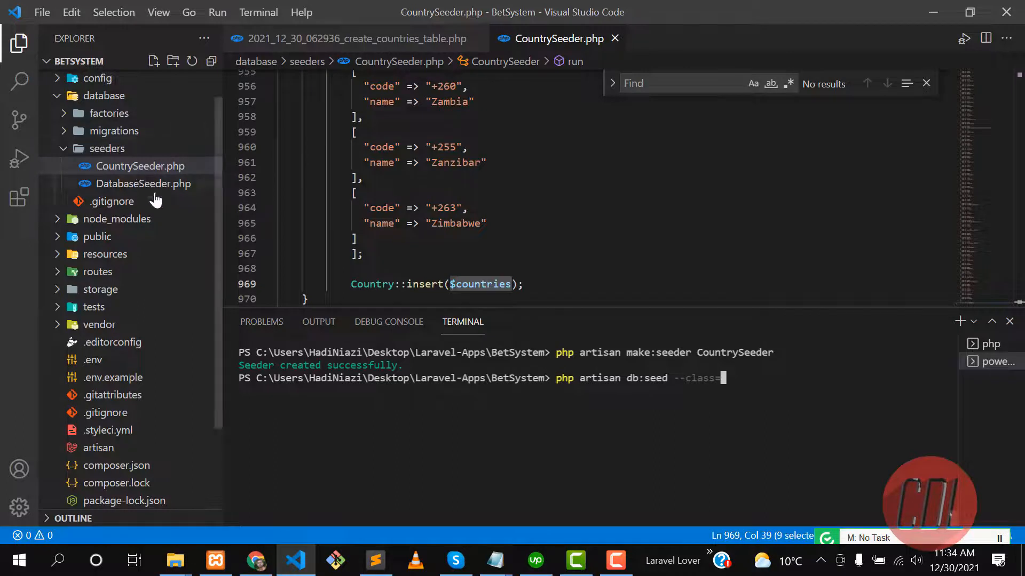
type("CountrySeeder")
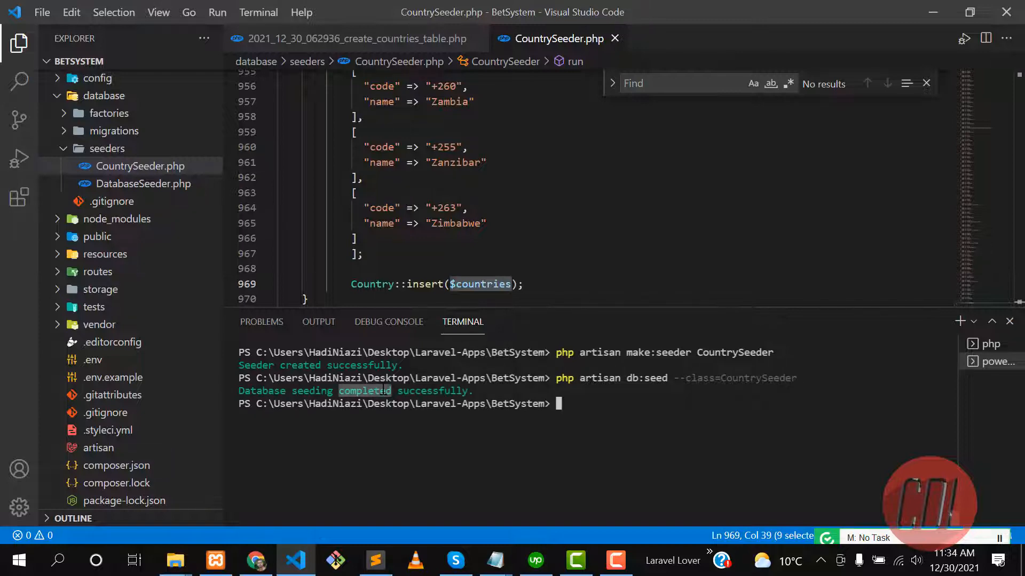
Reload the countries table's Browse view in Chrome, showing 236 seeded rows
left_click(256, 560)
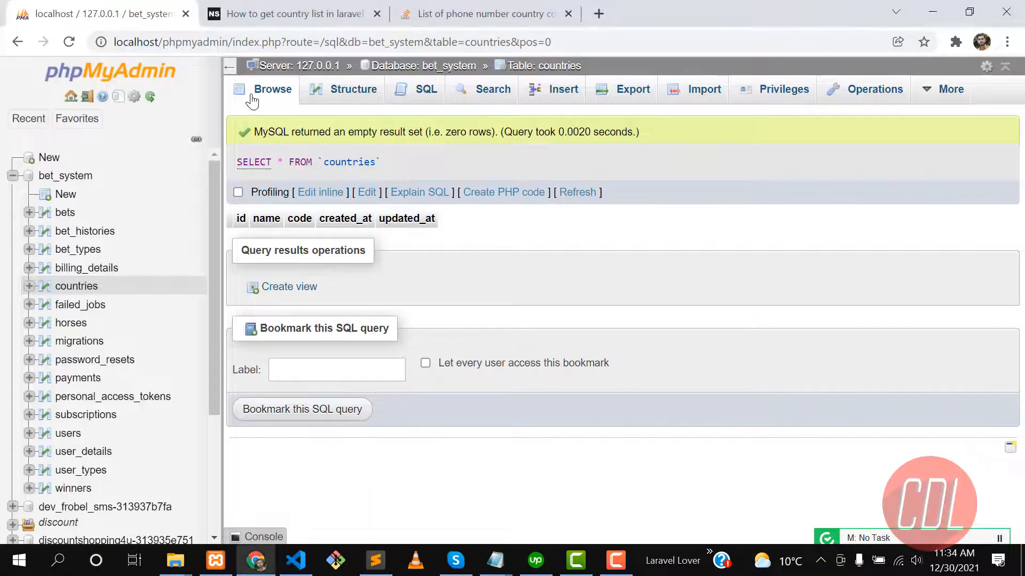
left_click(272, 89)
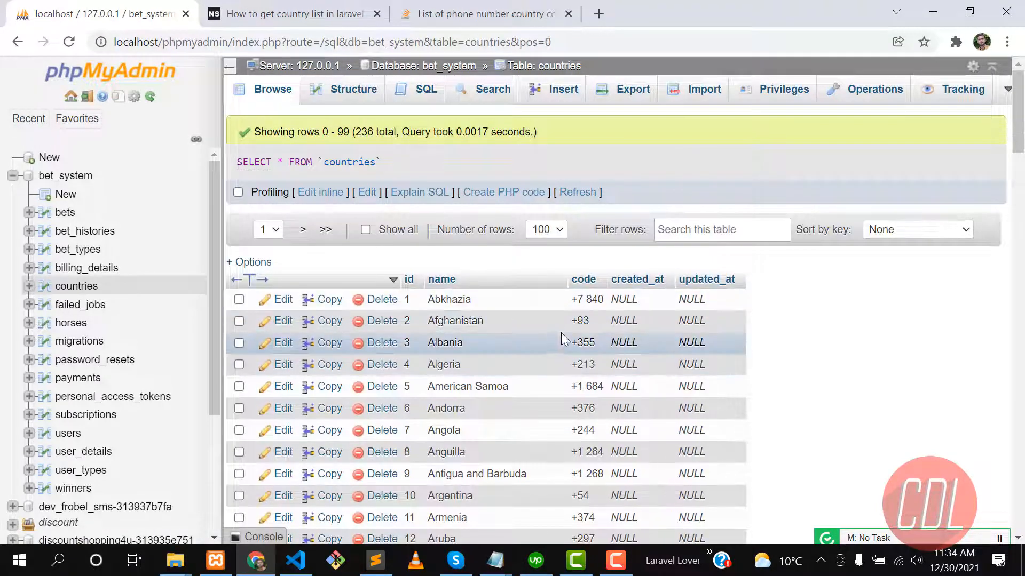
mouse_move(516, 175)
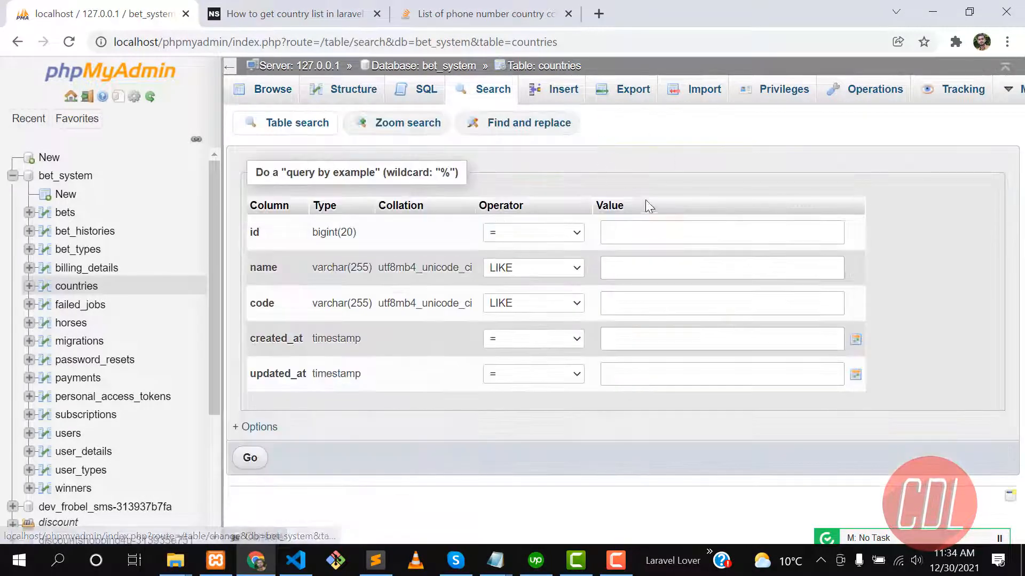
Search the countries table by name for Pakistan, returning its +92 row
type("P")
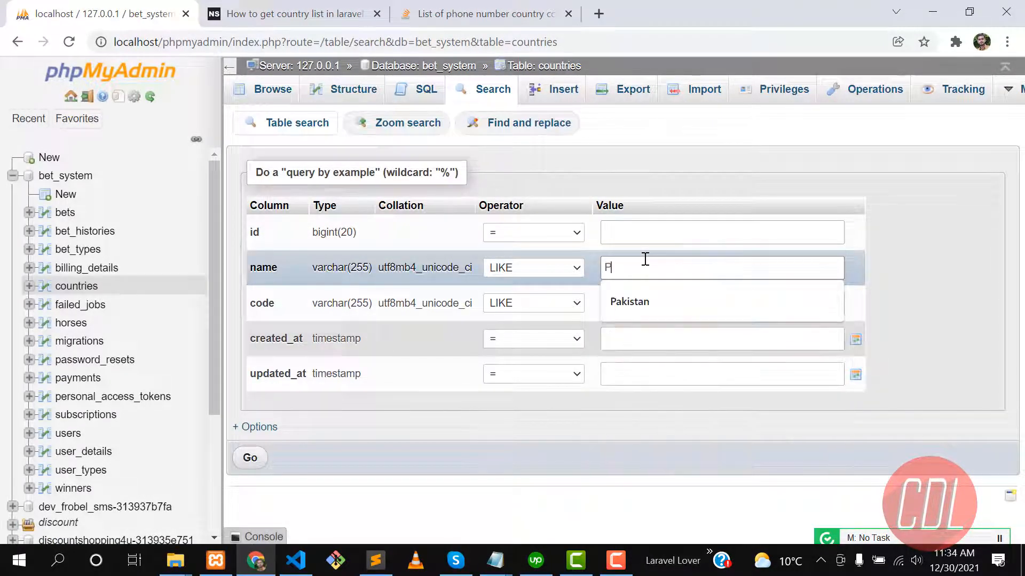
left_click(628, 301)
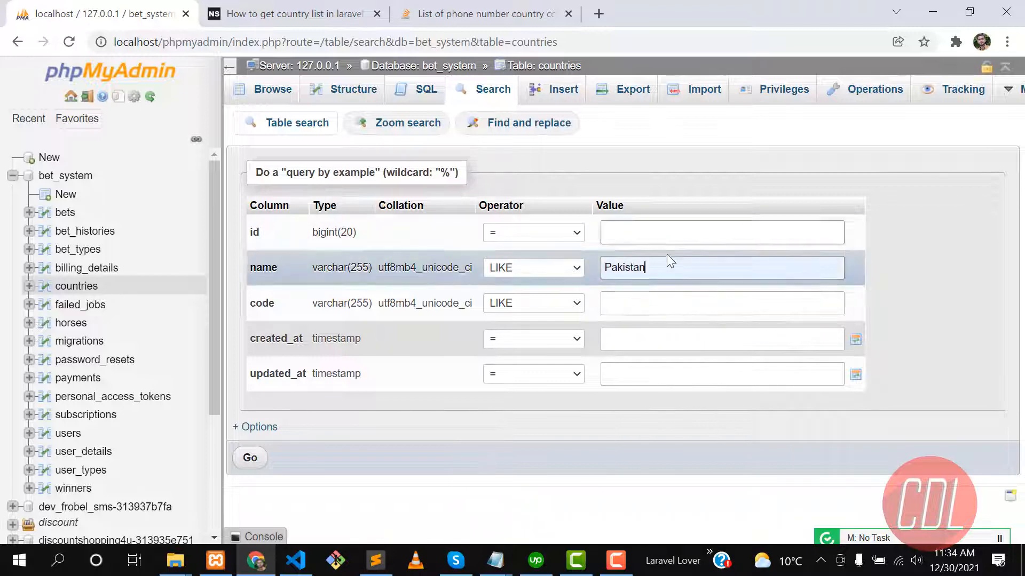
left_click(250, 457)
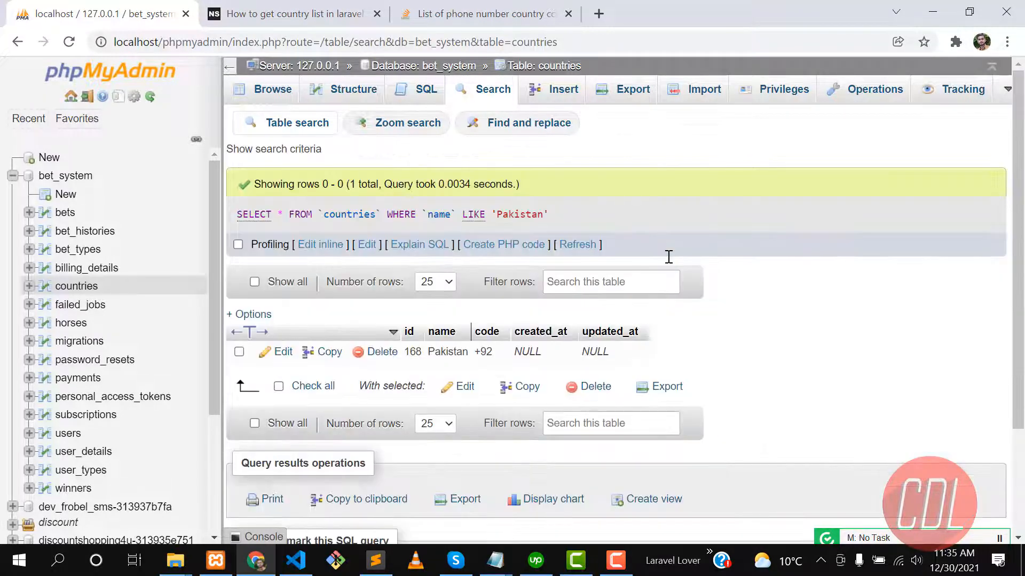
double_click(485, 352)
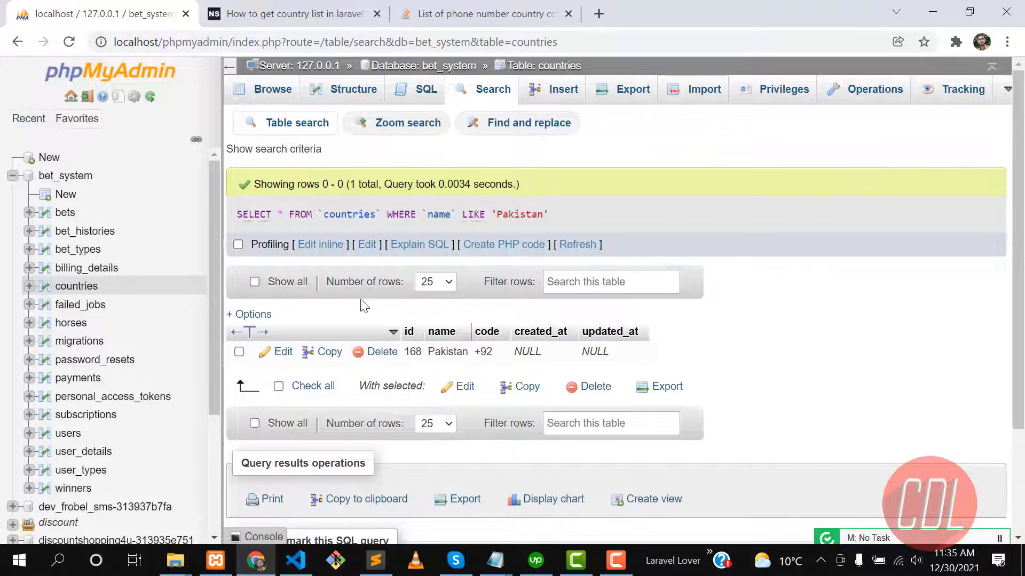
Revisit the Stack Overflow country-code answer and the converted list file, then return to Chrome
left_click(484, 13)
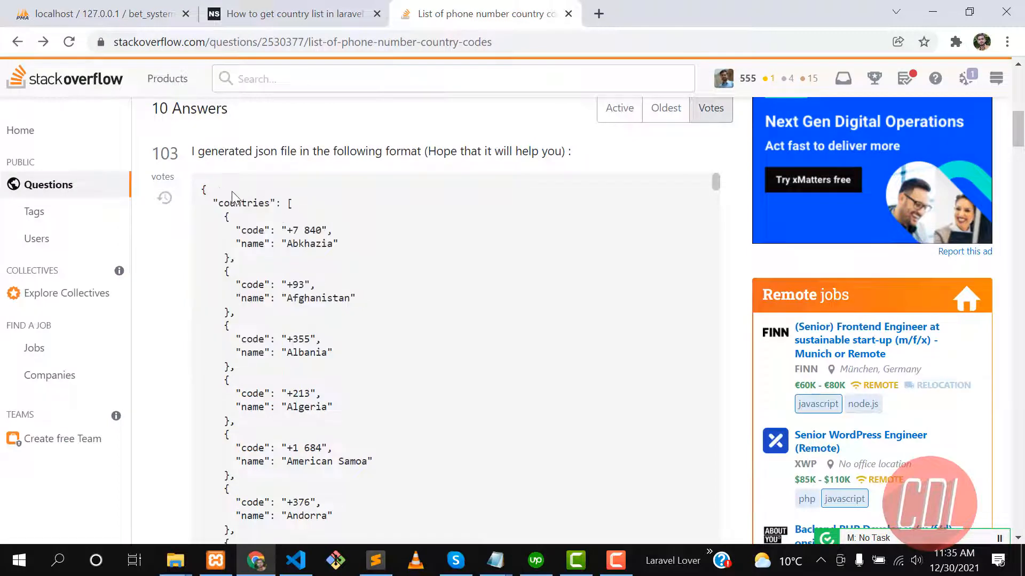
left_click(375, 561)
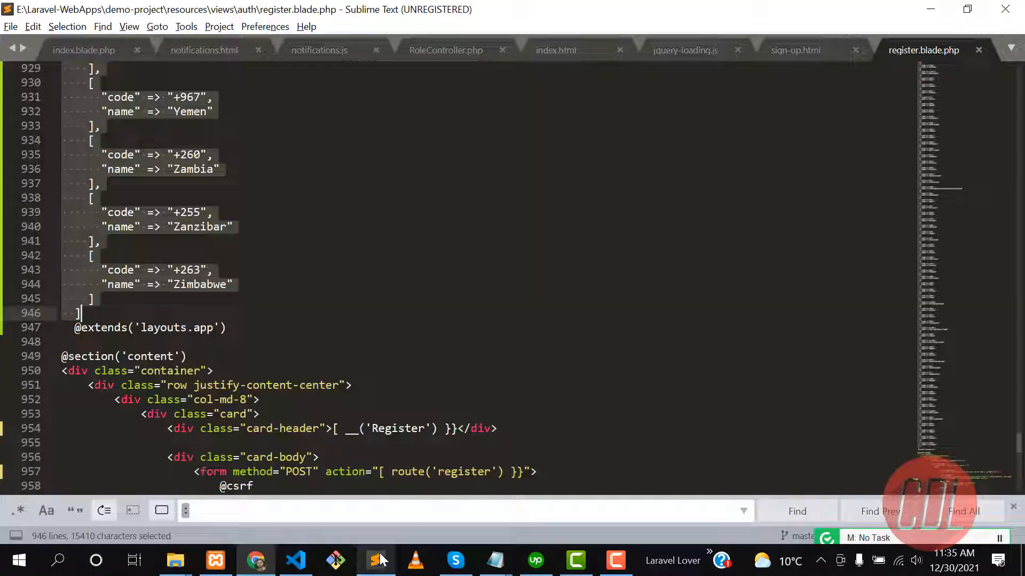
key("alt+tab")
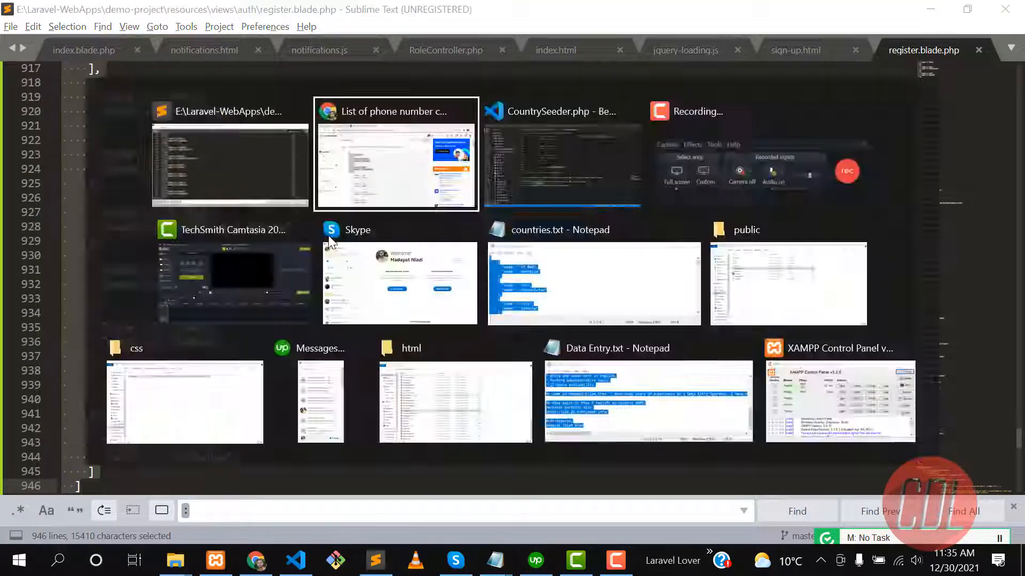
left_click(255, 560)
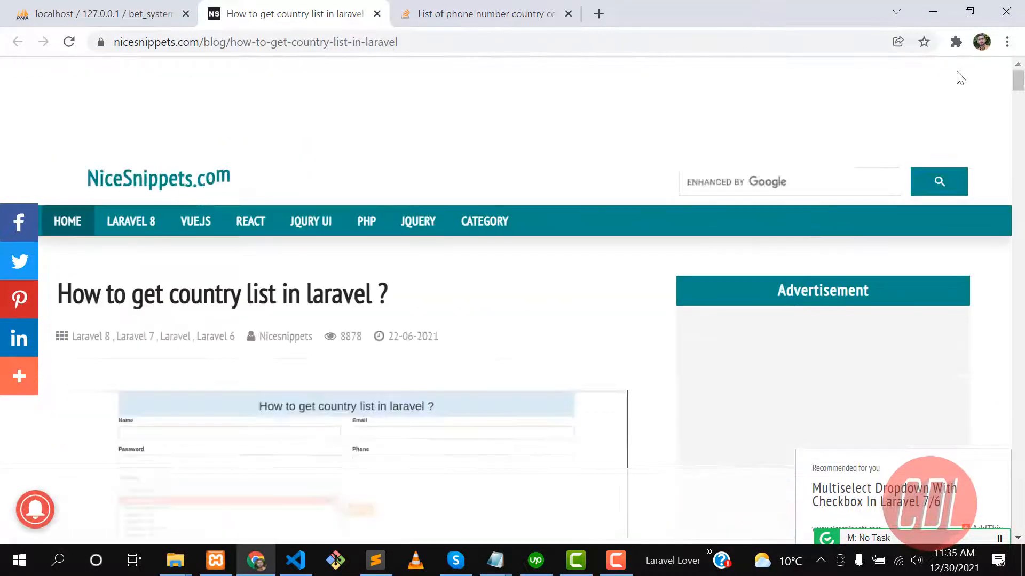
Scroll to the tutorial's Step 4 seeder code and select the Afghanistan-to-Australia country entries
scroll("down", 3)
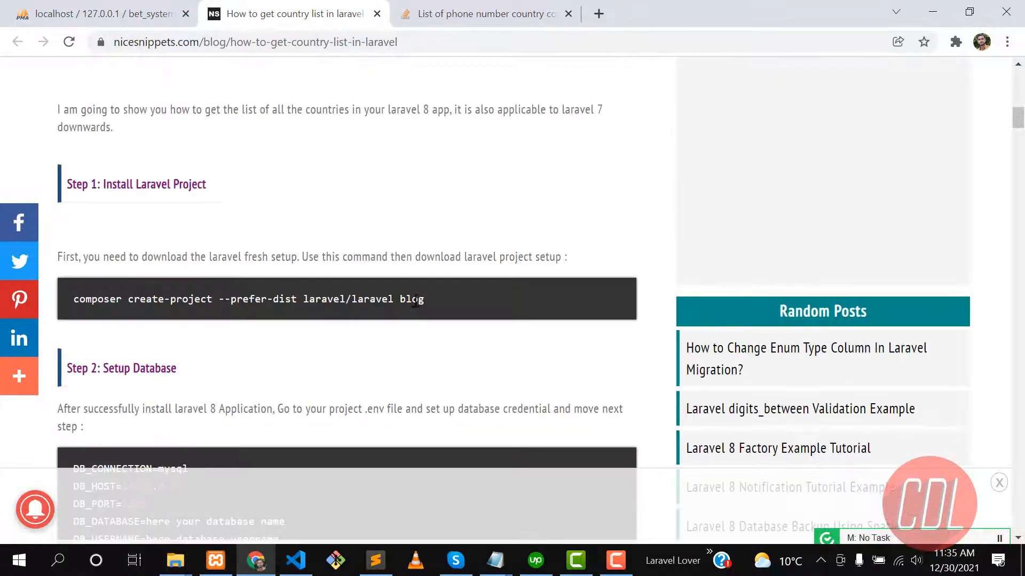
scroll("down", 3)
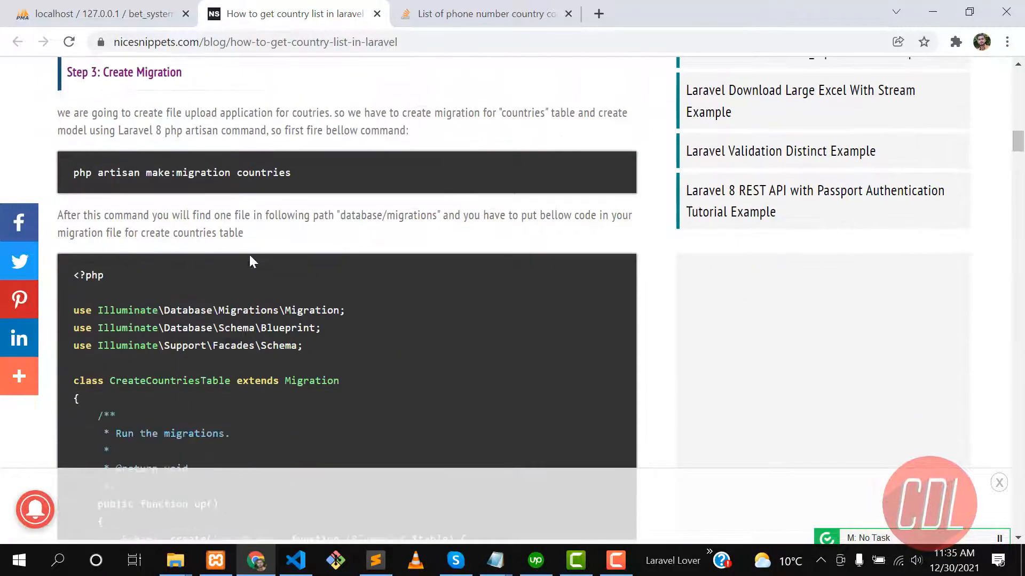
scroll("down", 3)
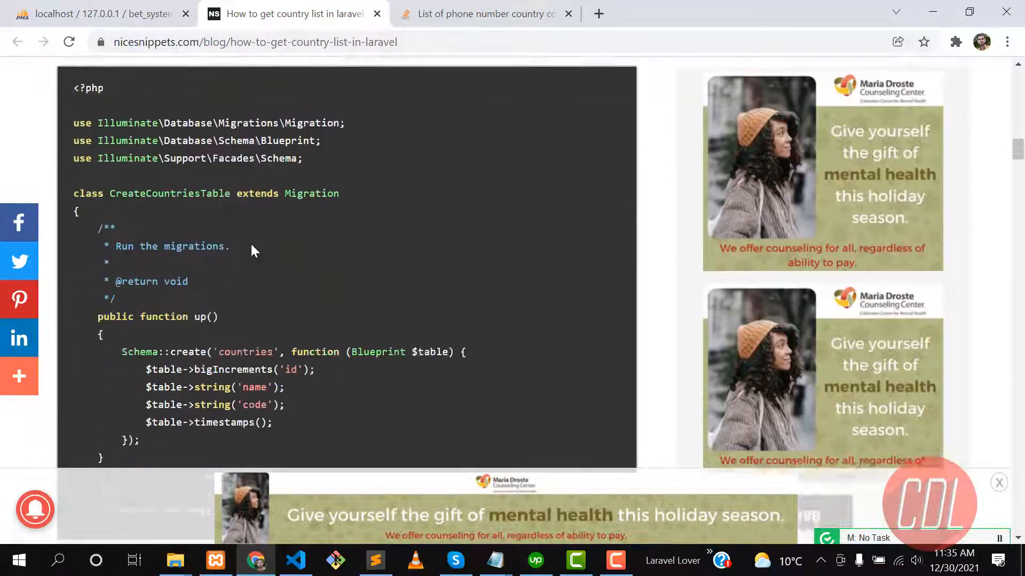
scroll("down", 3)
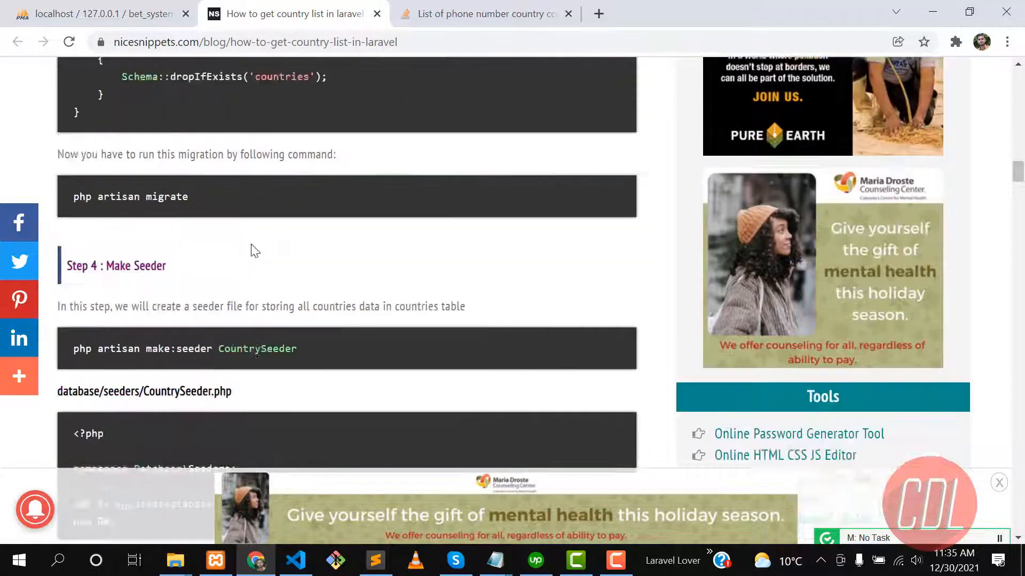
scroll("down", 3)
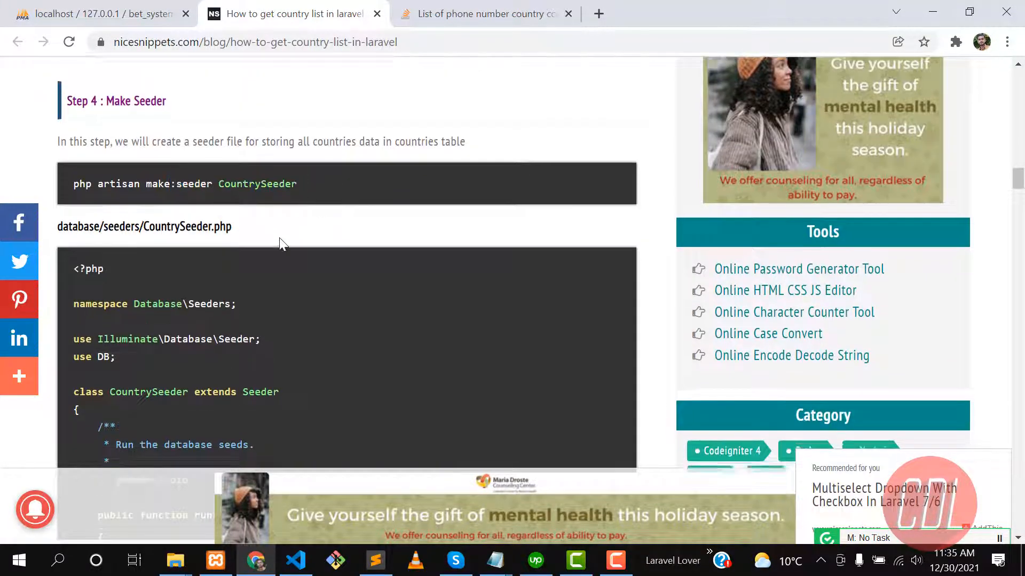
scroll("down", 3)
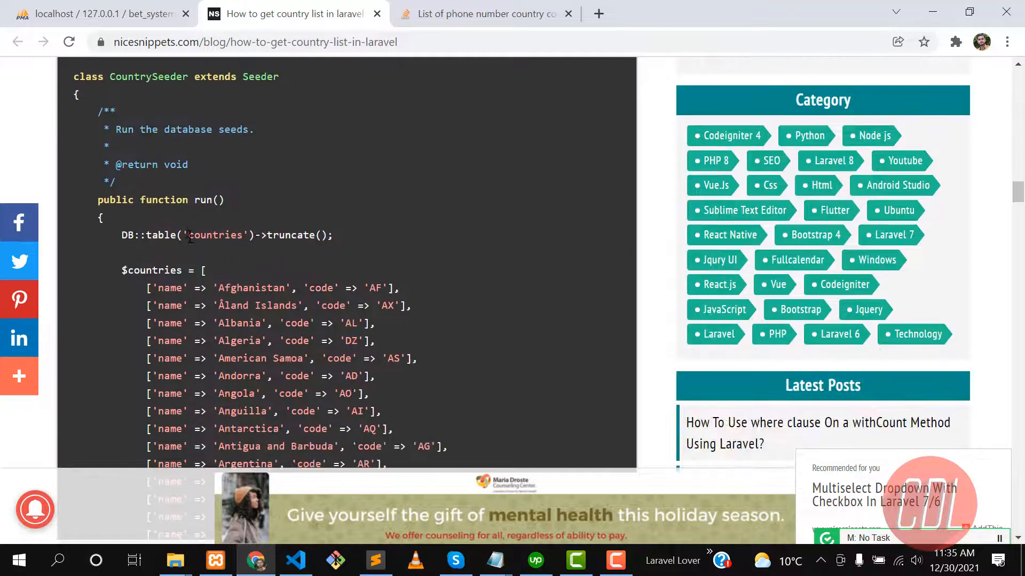
scroll("down", 3)
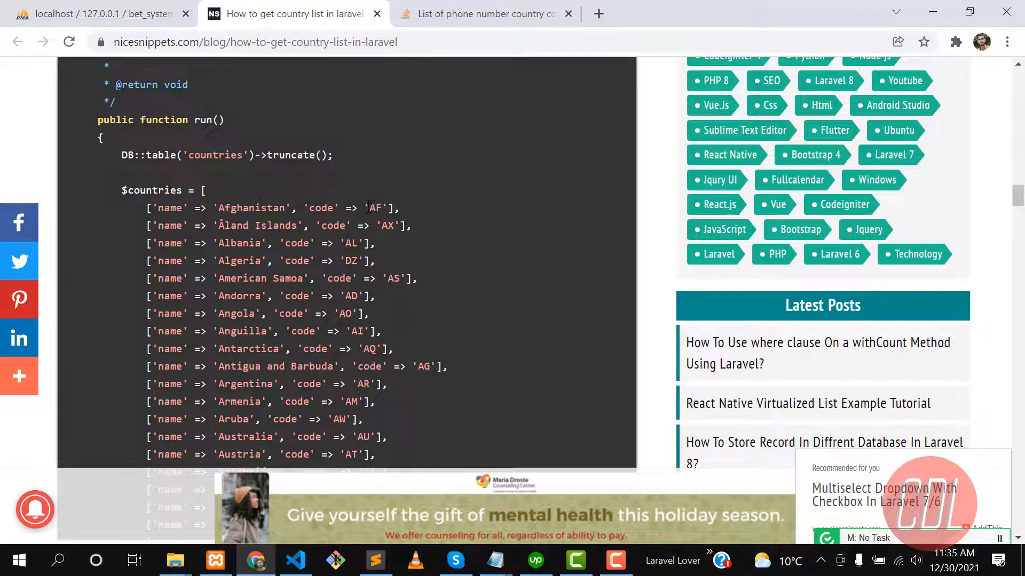
double_click(377, 208)
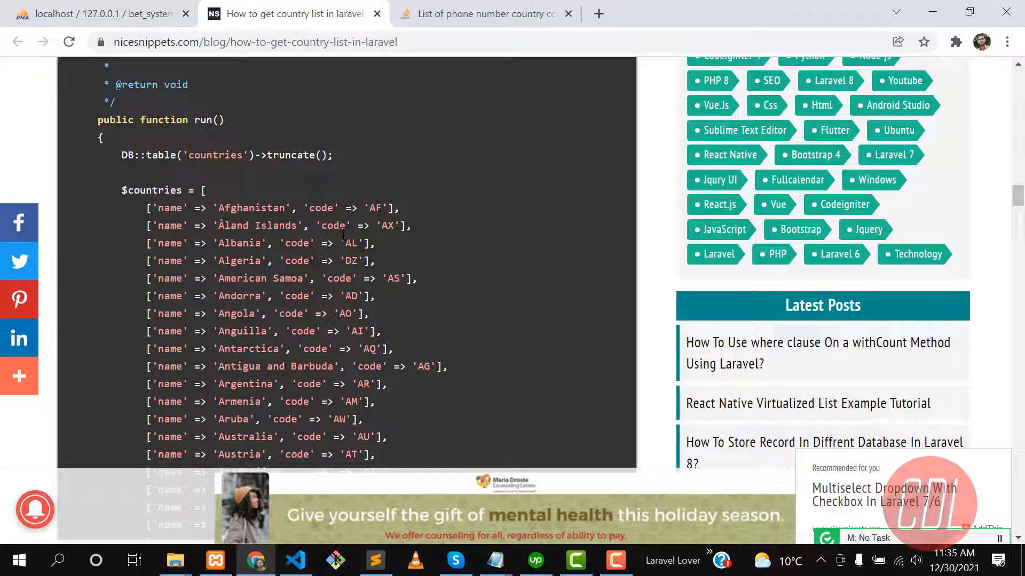
mouse_move(333, 198)
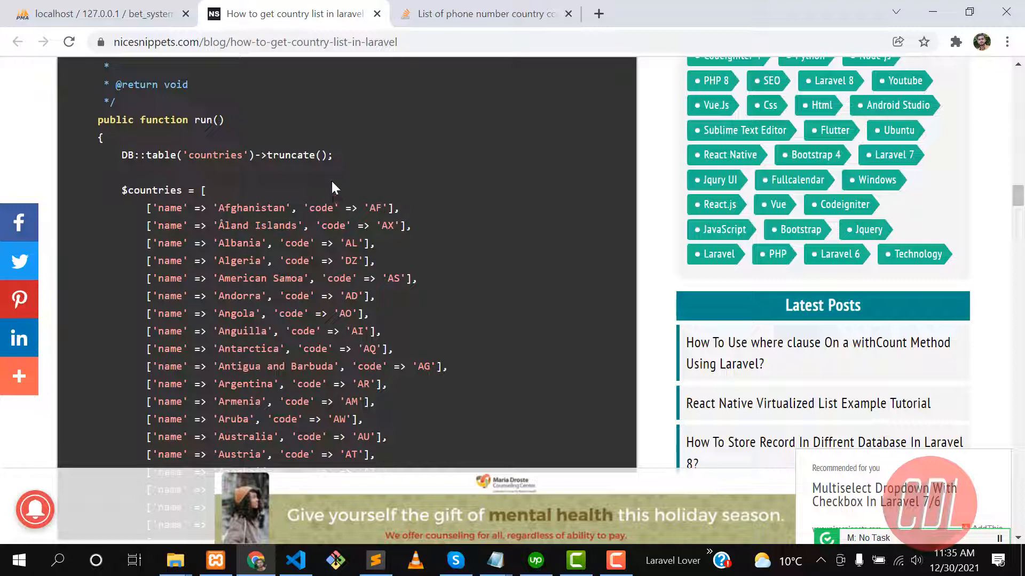
scroll("down", 3)
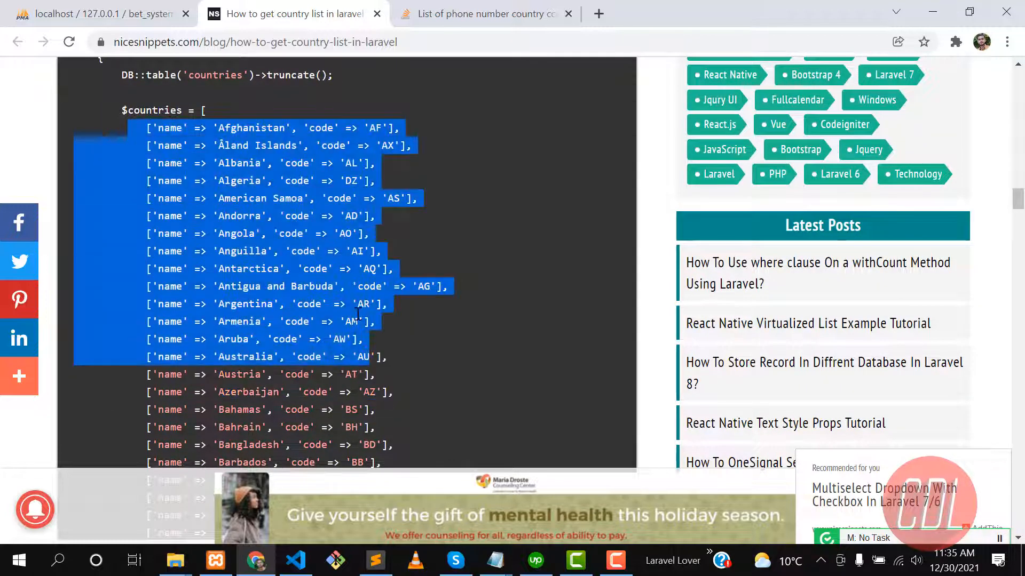
Type Country::pluck('name', 'code') on the line below the insert call
left_click(294, 561)
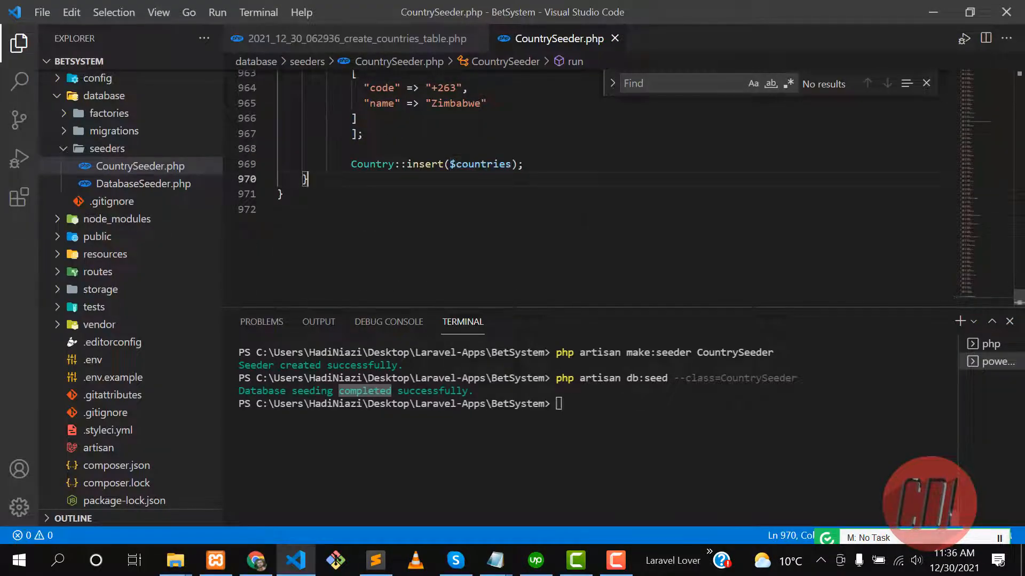
type("C")
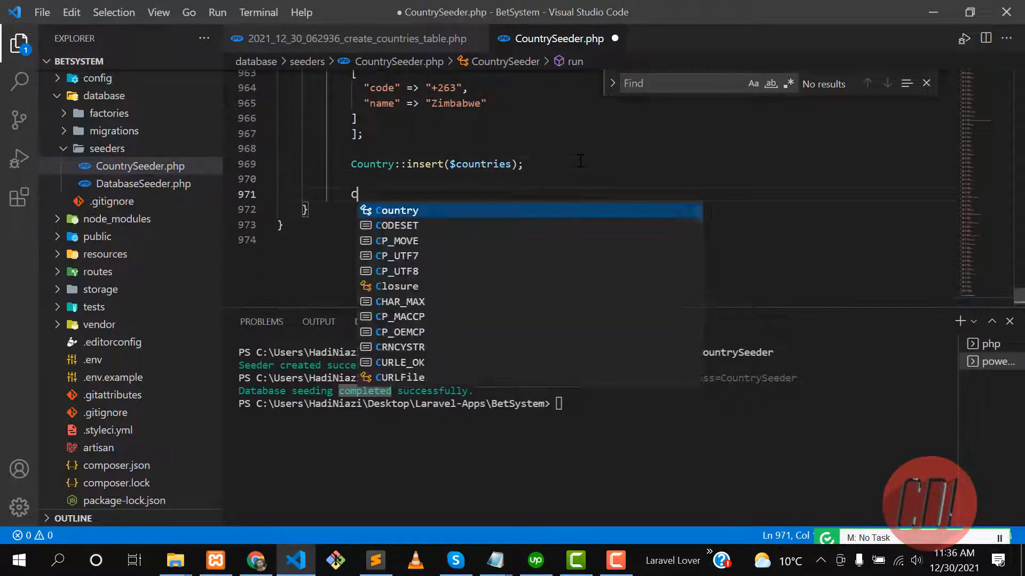
type("ountry::")
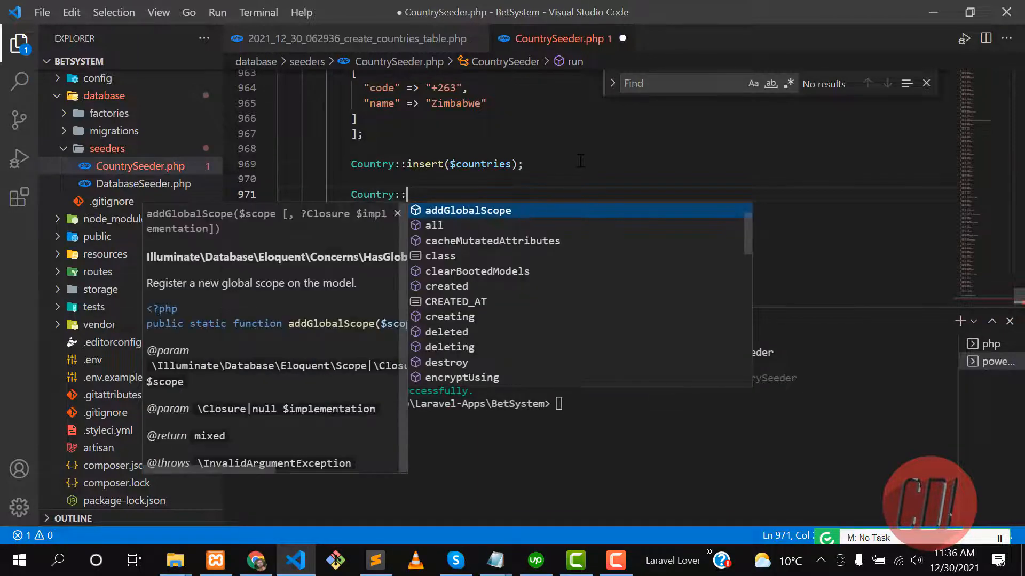
type("pluc")
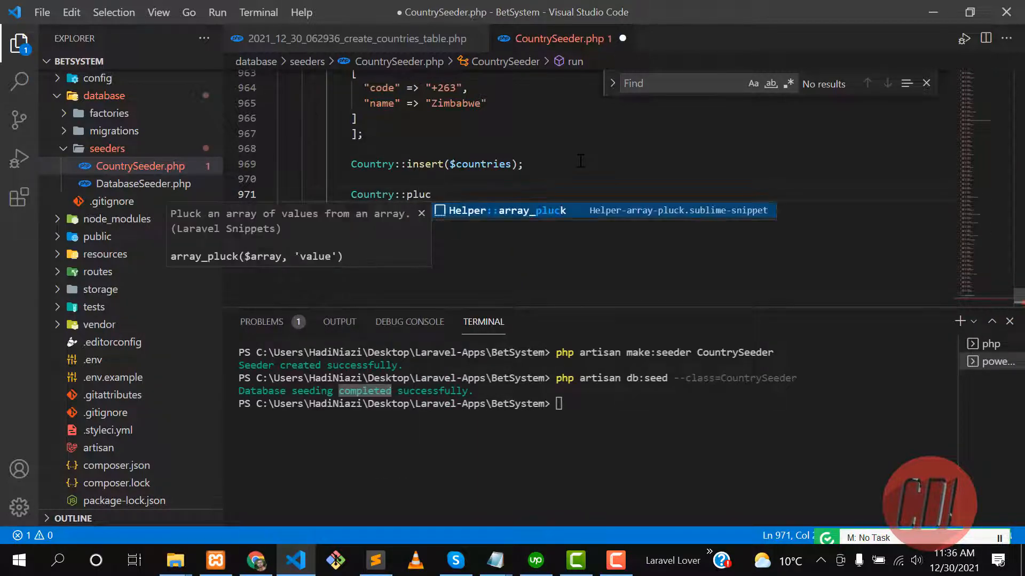
type("k('')")
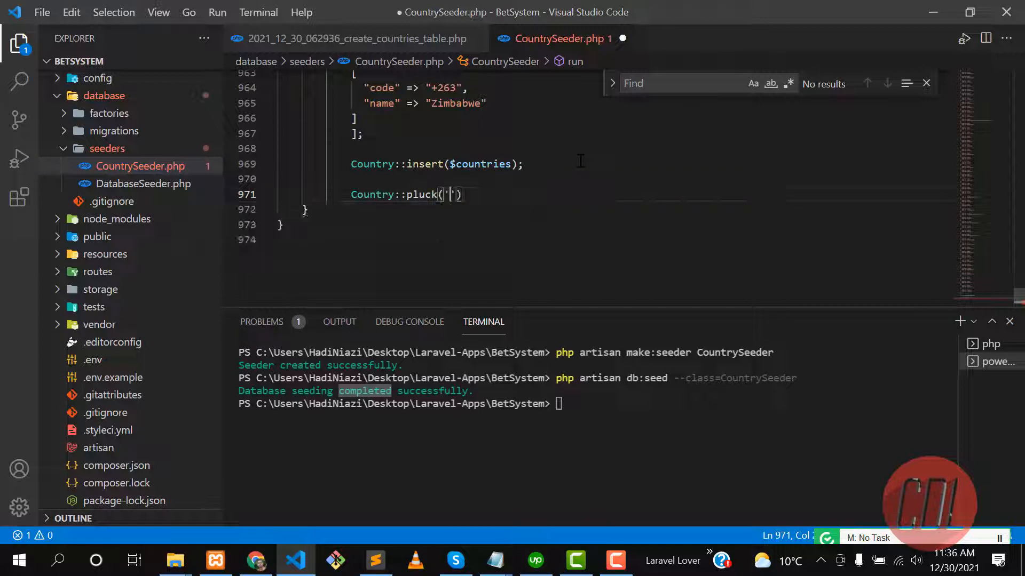
type("name',")
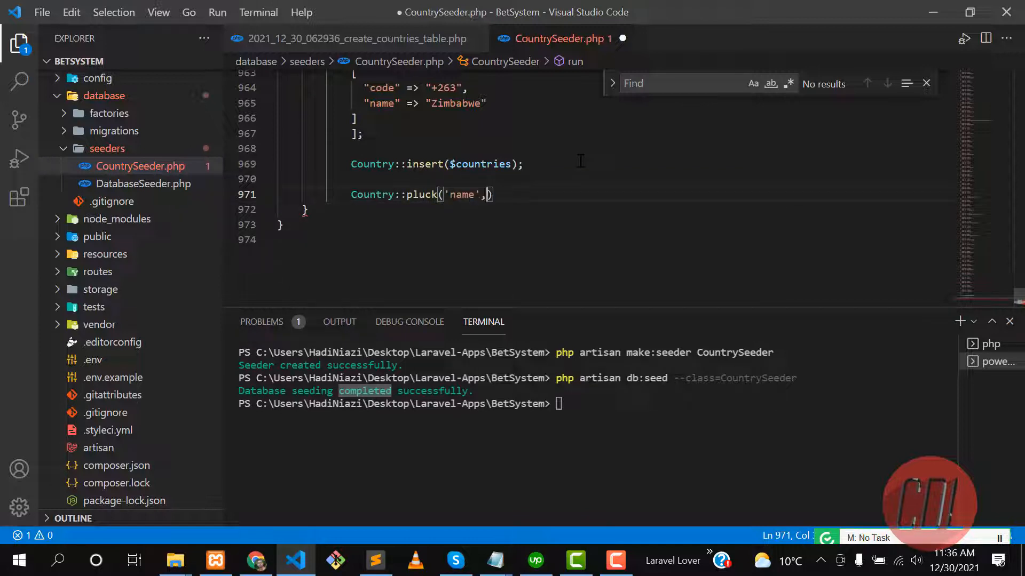
type("'code'")
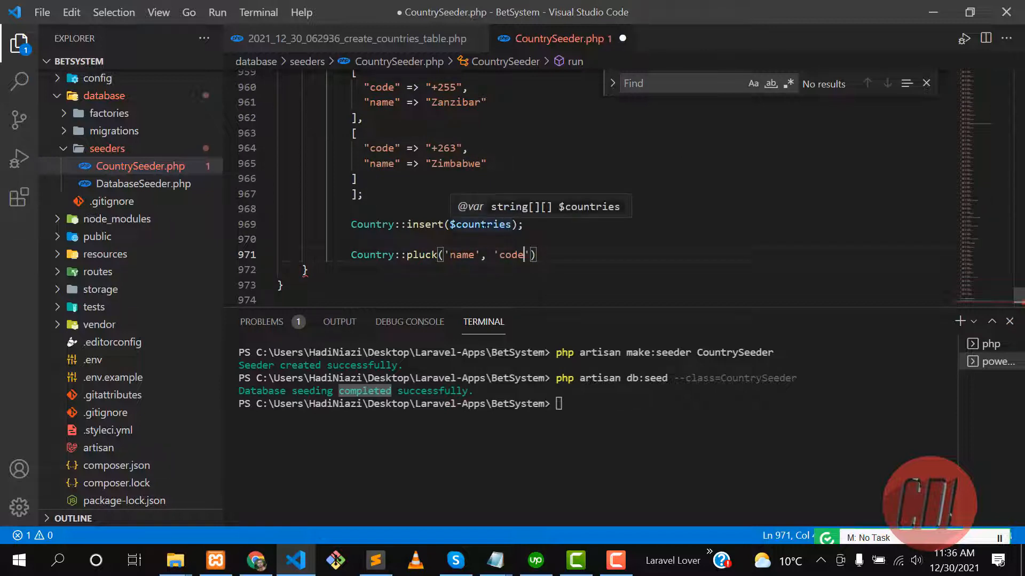
mouse_move(540, 243)
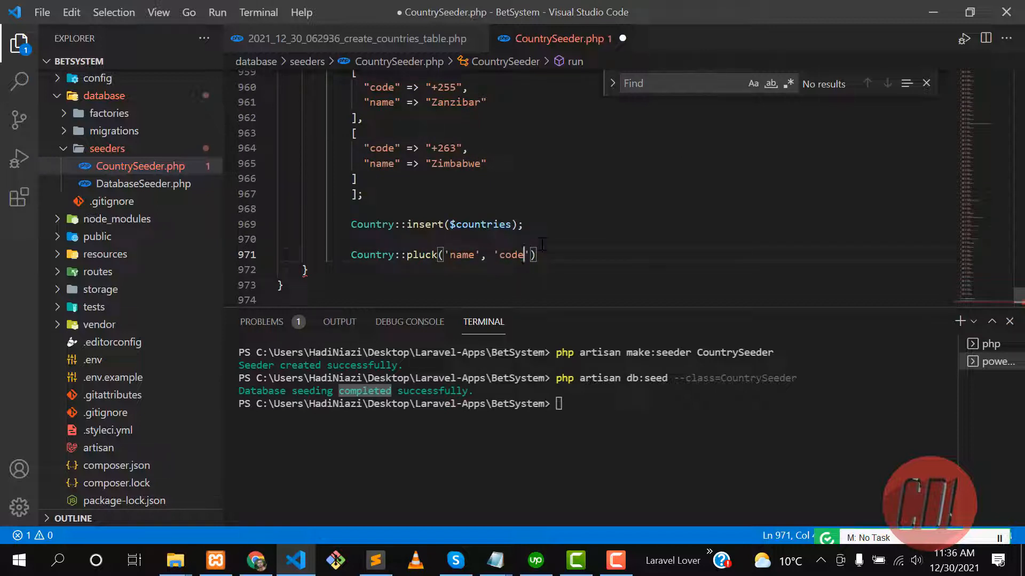